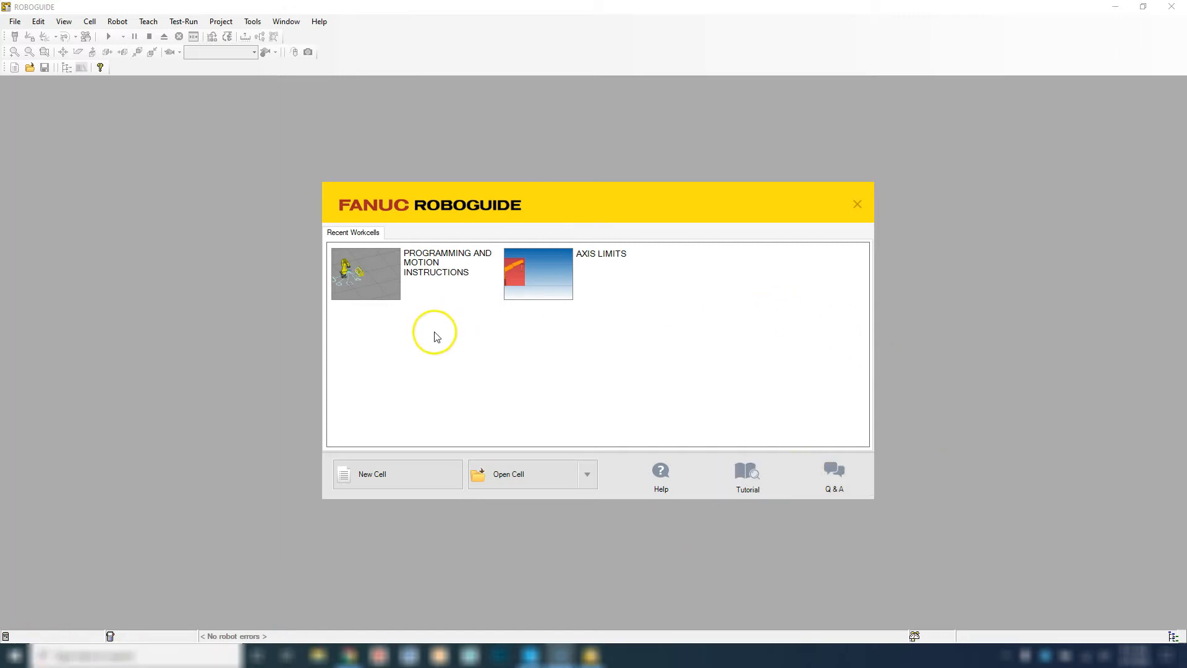
mouse_move(790, 231)
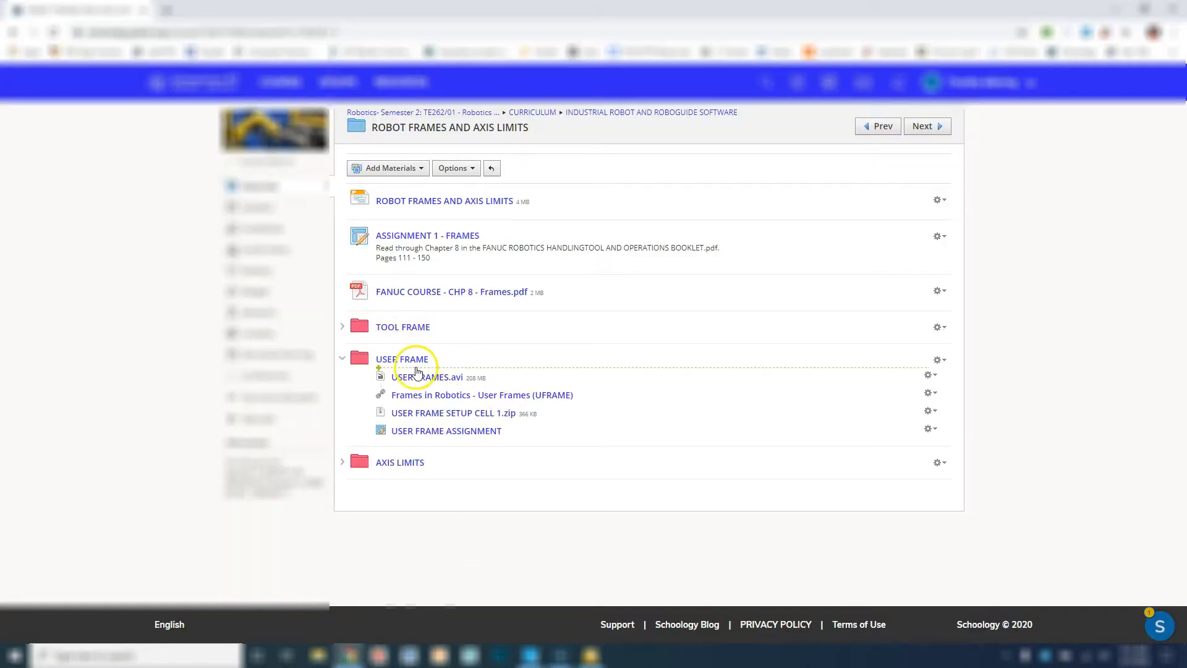
mouse_move(500, 418)
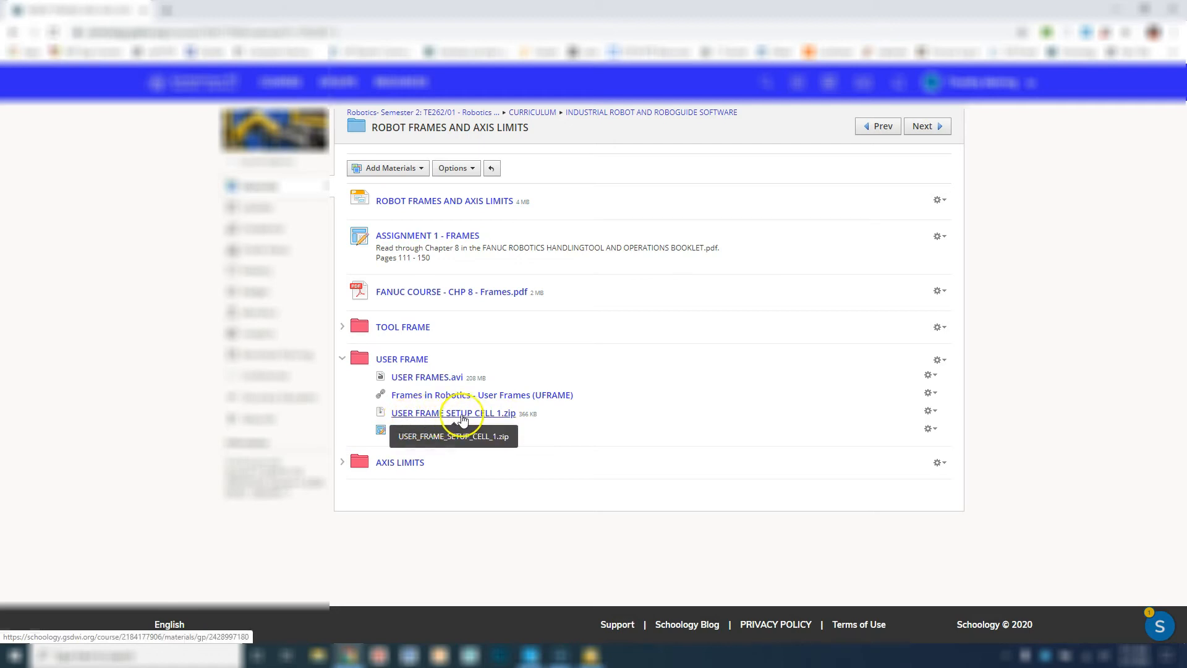
Download the USER FRAME SETUP CELL 1.zip attachment and open it from the downloads bar.
left_click(453, 413)
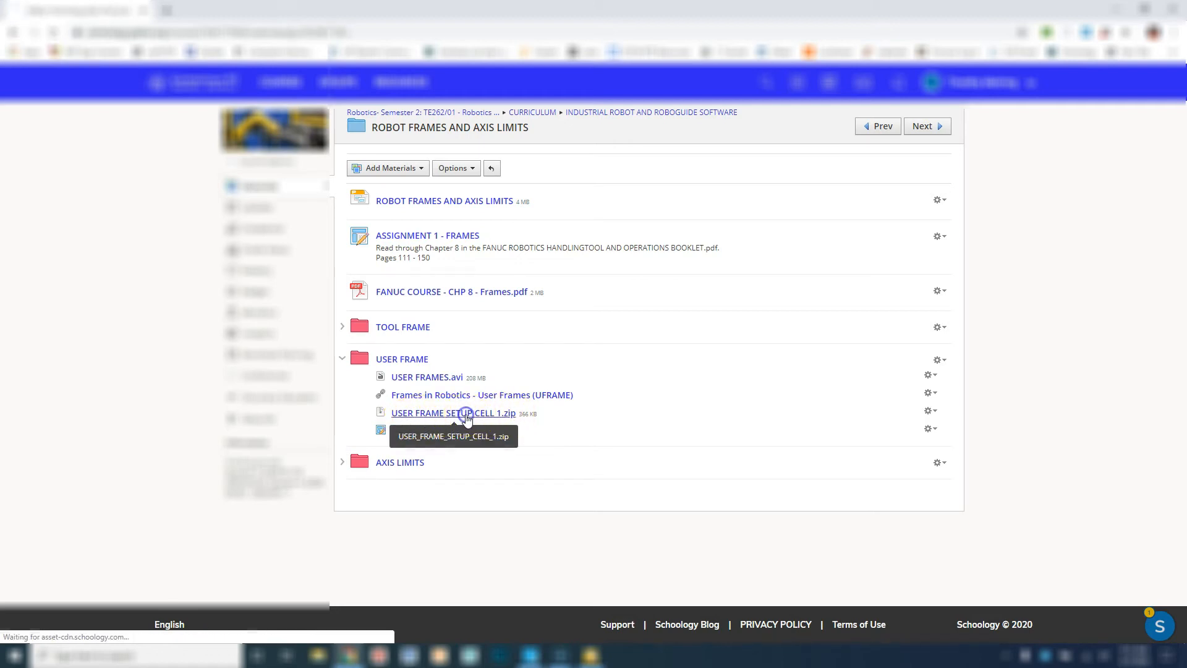
left_click(452, 412)
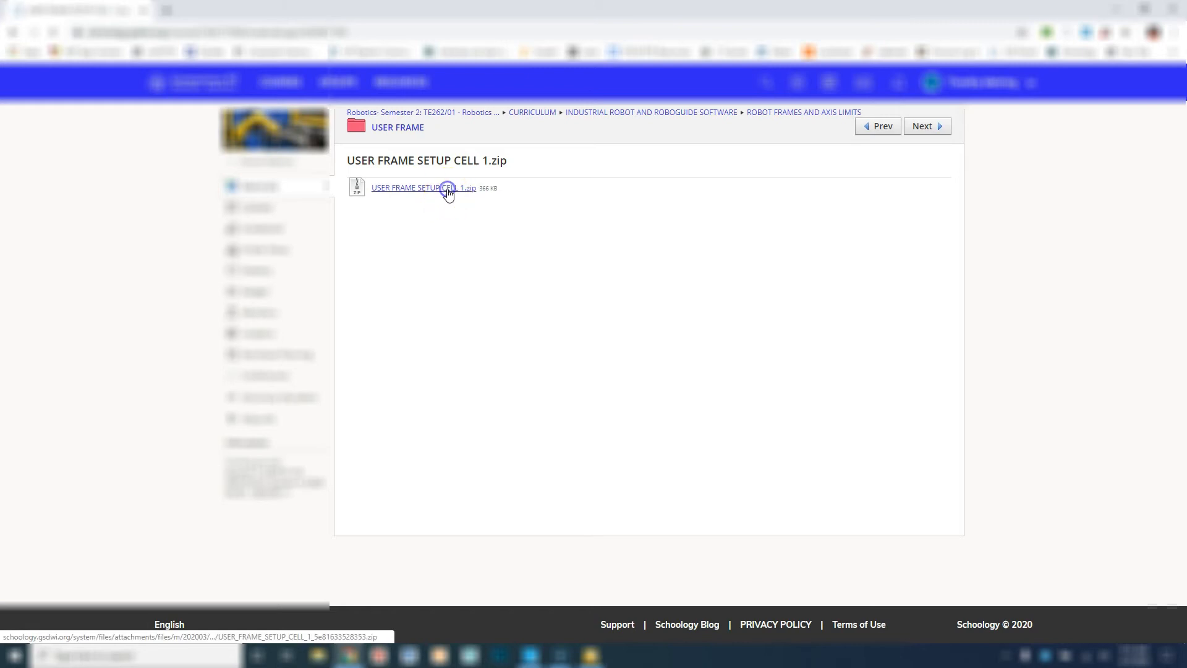
left_click(422, 188)
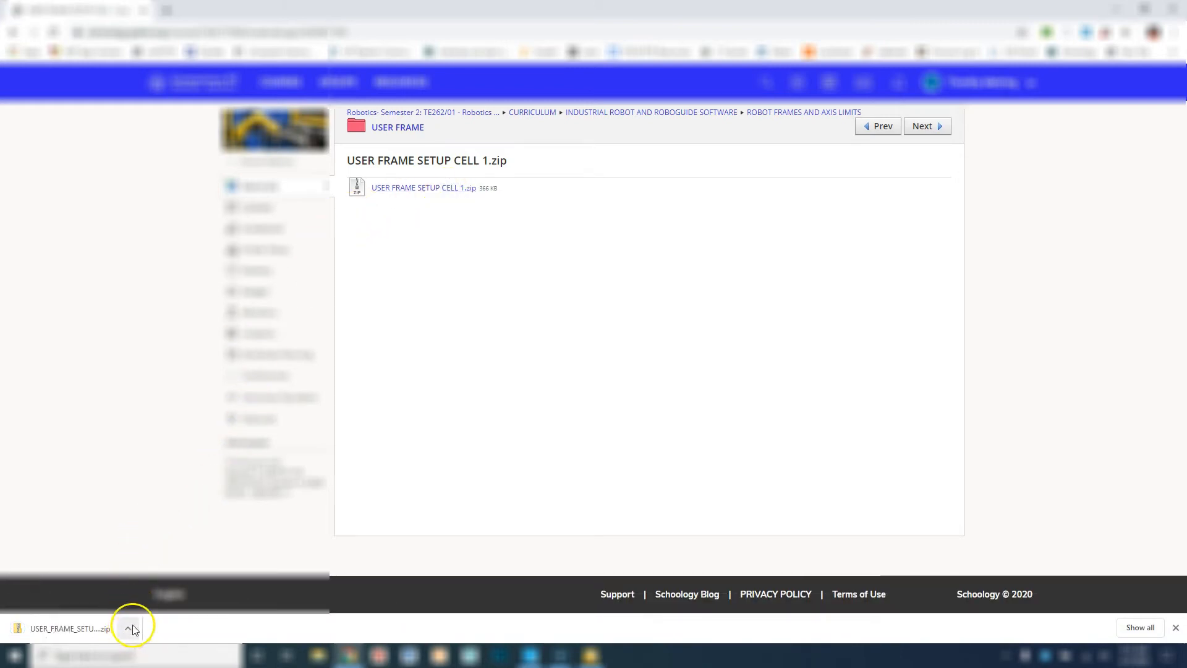
left_click(127, 628)
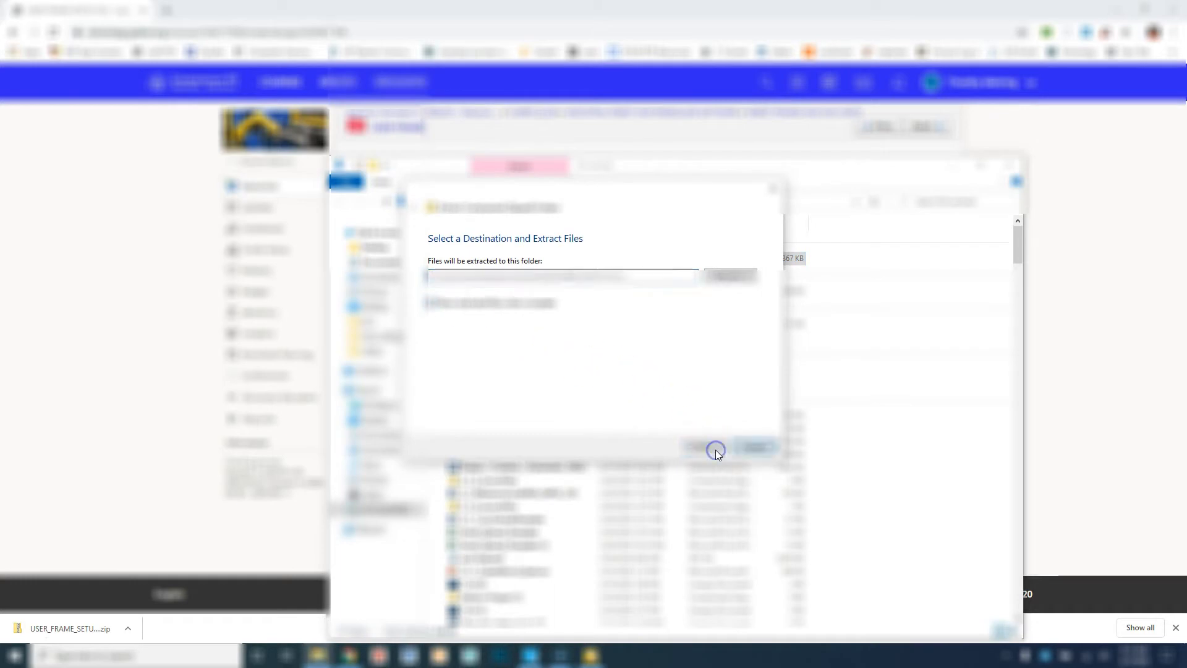
Extract USER FRAME SETUP CELL 1 and browse into its _Packaged folder.
left_click(753, 448)
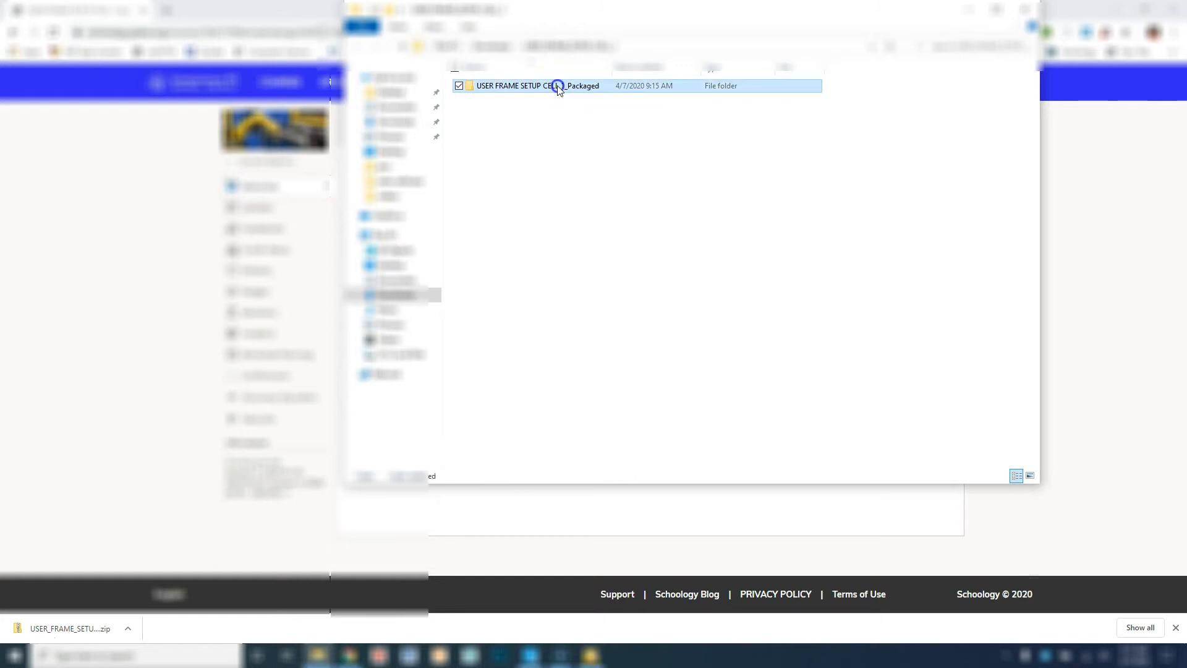
double_click(538, 86)
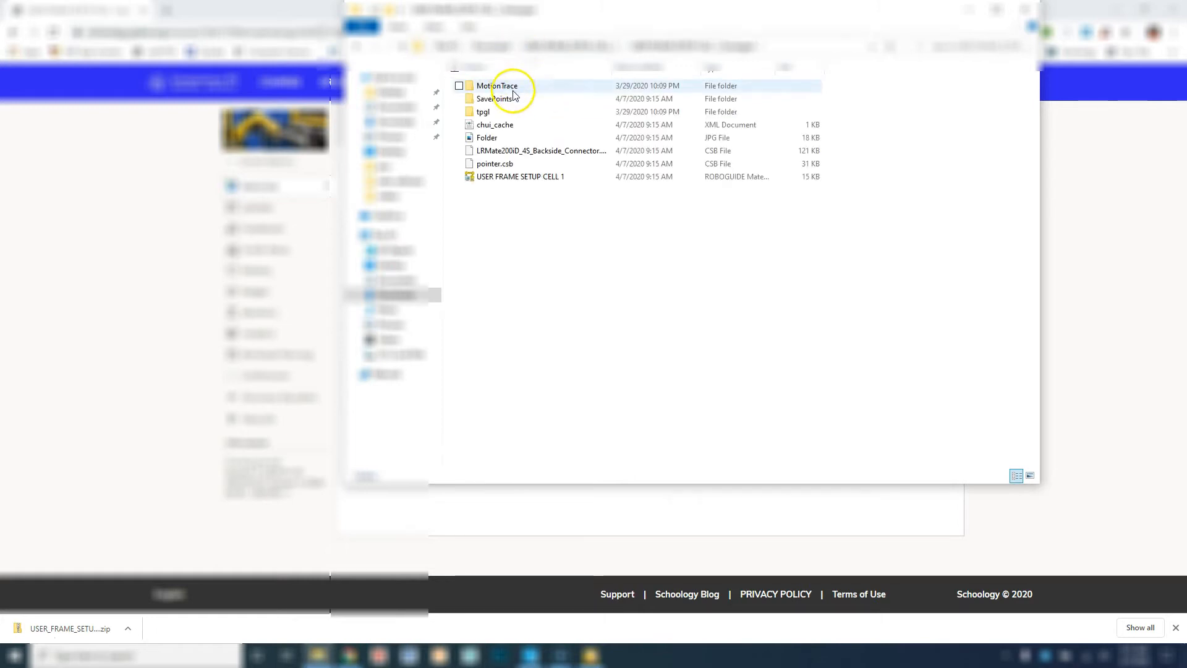
left_click(520, 176)
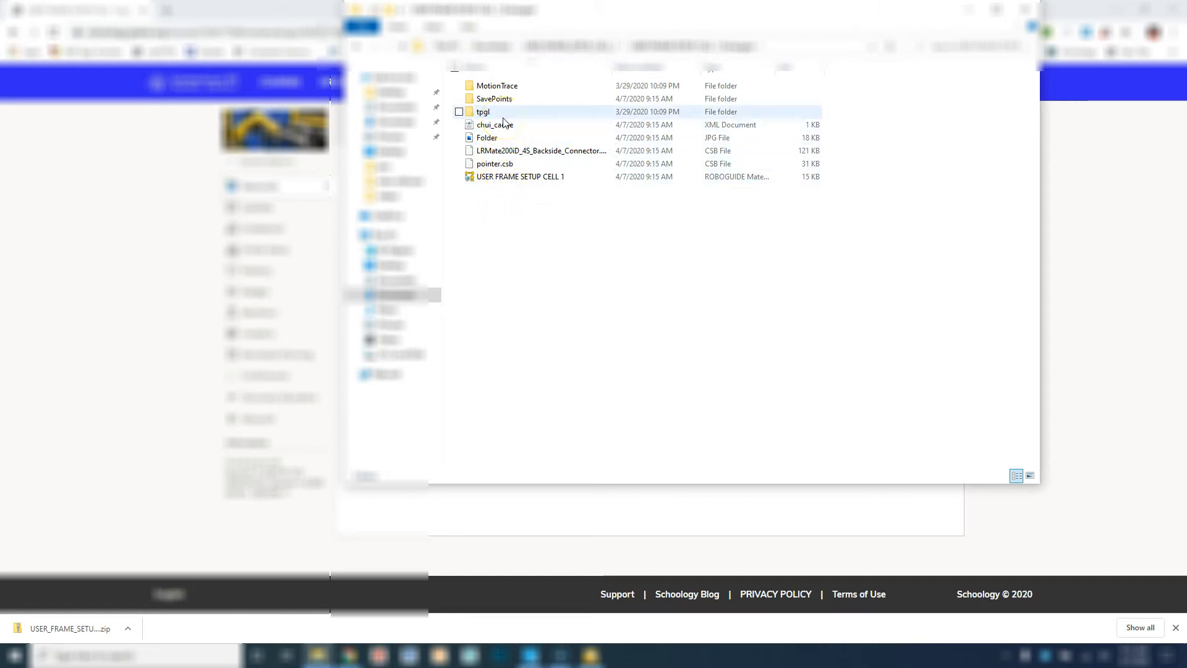
left_click(495, 163)
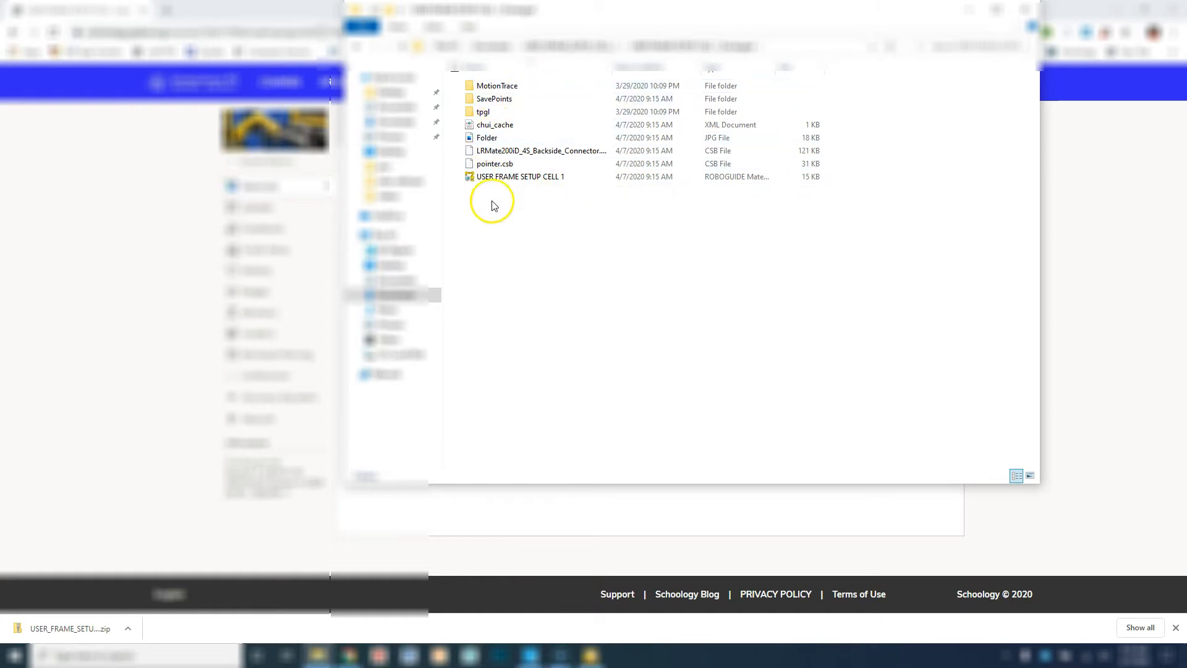
mouse_move(589, 655)
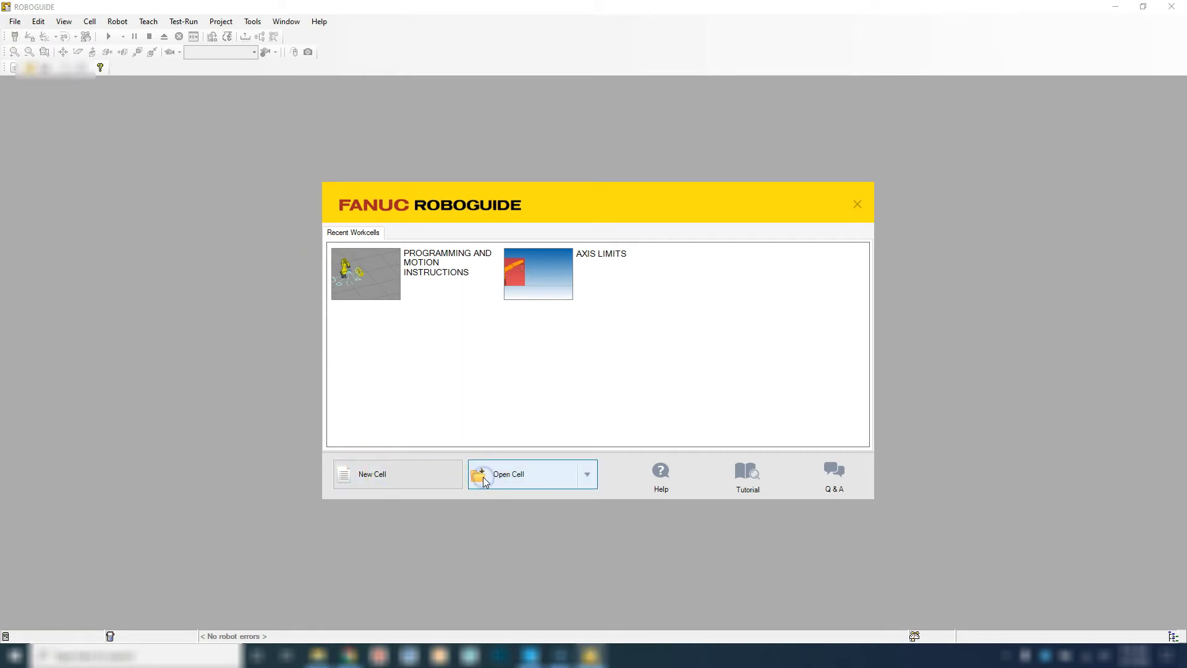
Load USER FRAME SETUP CELL 1 through the Open Workcell dialog.
left_click(508, 474)
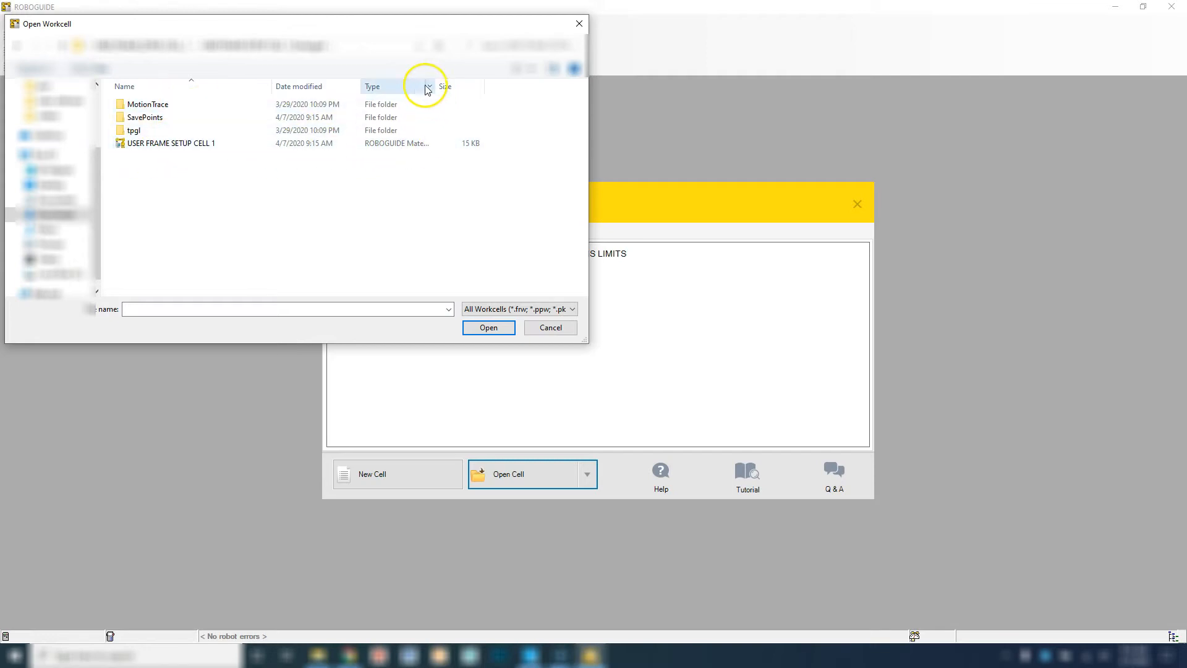
left_click(171, 142)
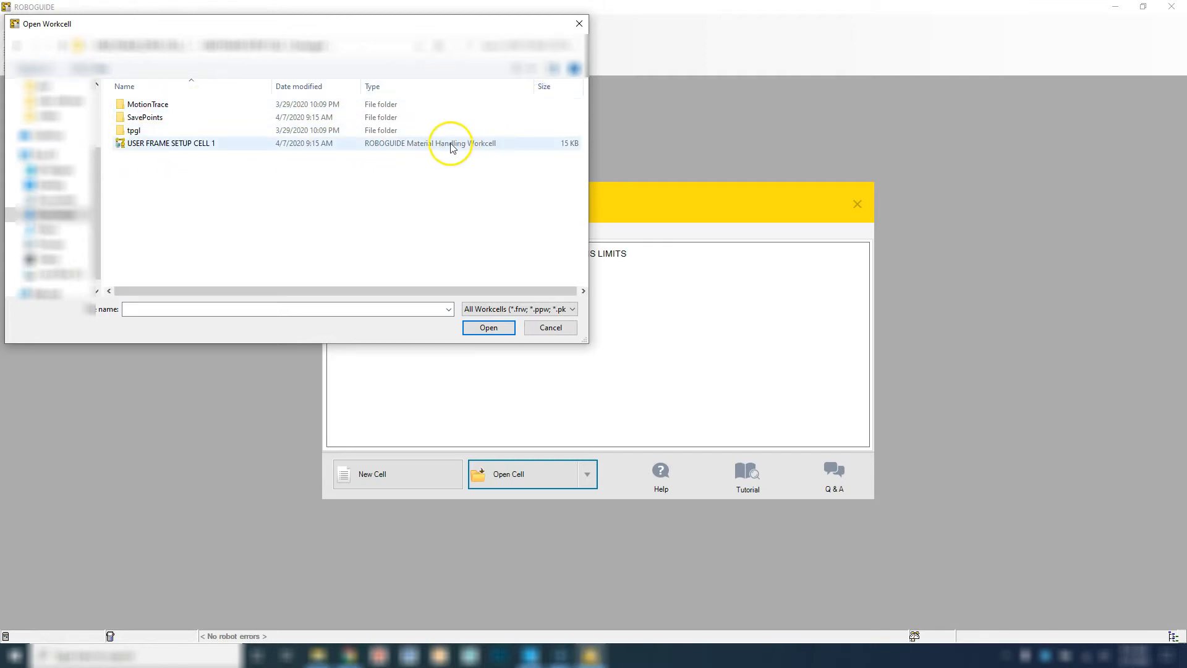
left_click(171, 143)
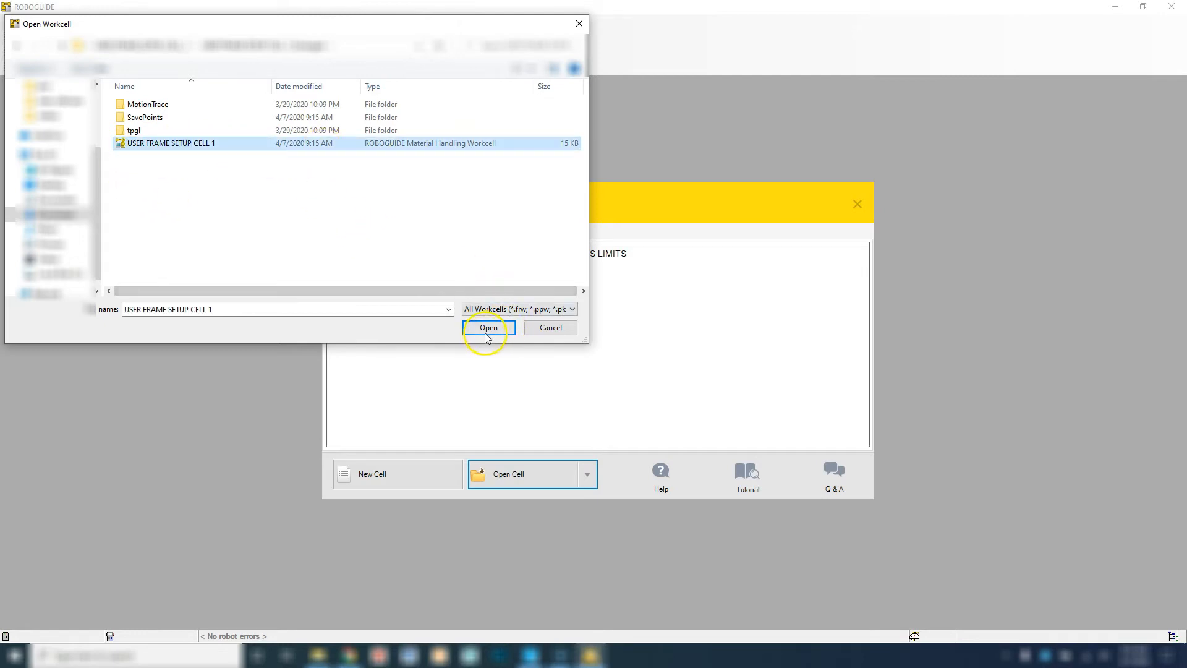
left_click(487, 327)
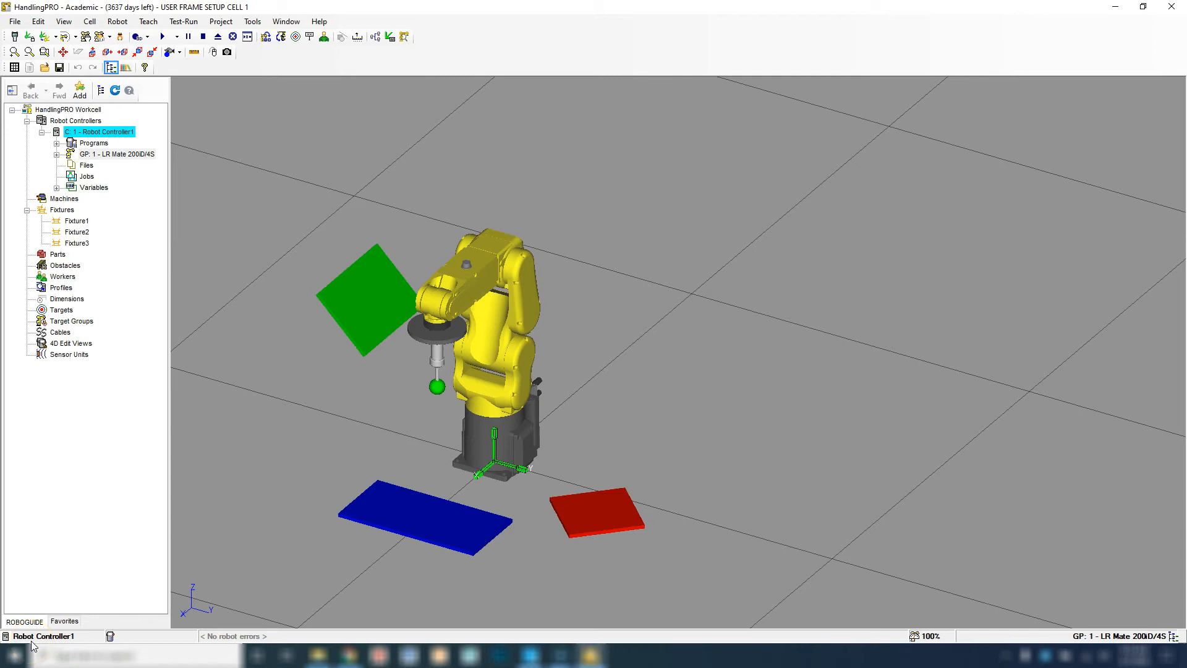
left_click(284, 453)
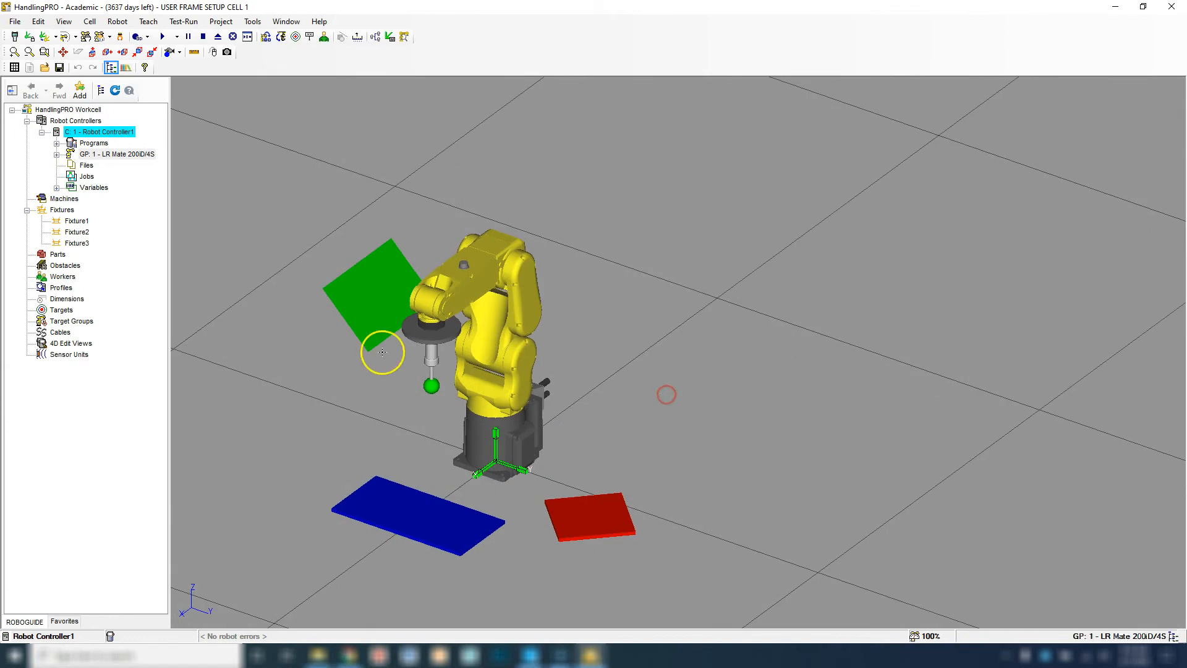
left_click(495, 430)
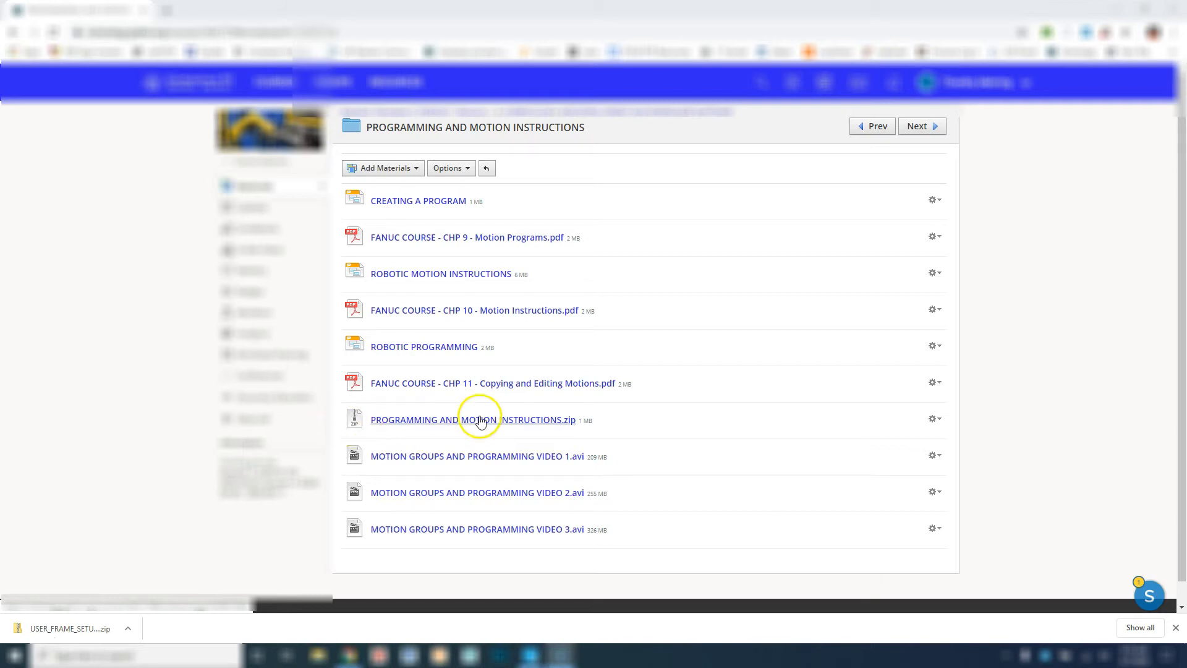
mouse_move(505, 421)
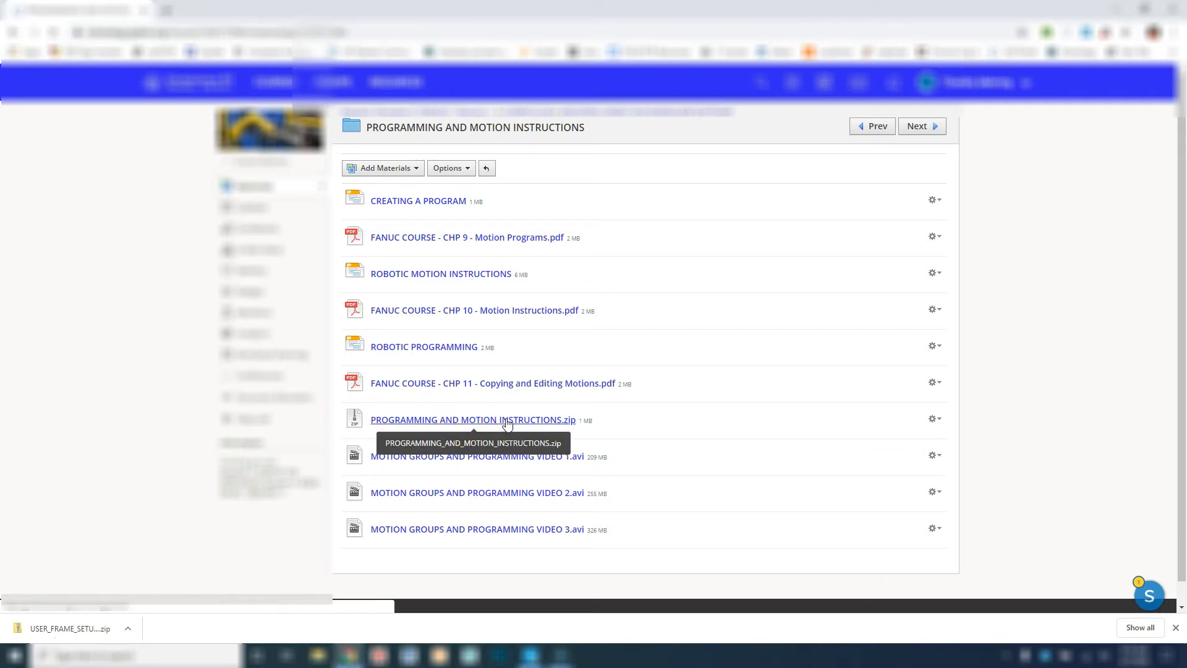
Download the PROGRAMMING AND MOTION INSTRUCTIONS.zip attachment.
left_click(472, 419)
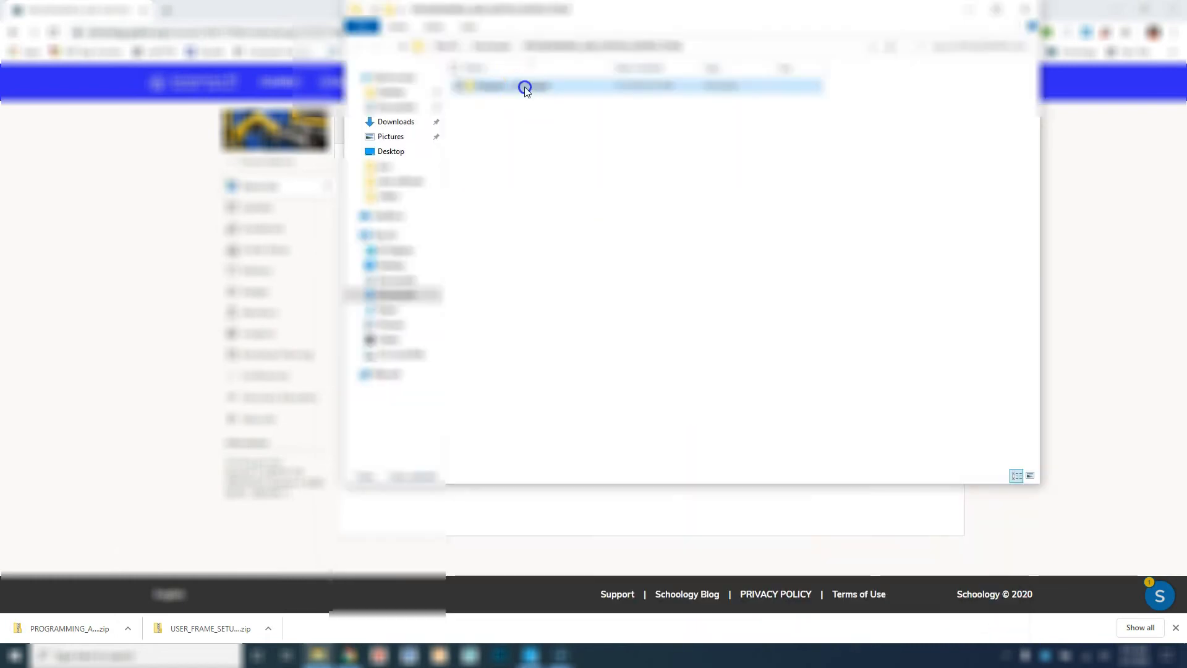
Browse into the extracted folder to view its CSB, model and Program _1 files.
double_click(525, 85)
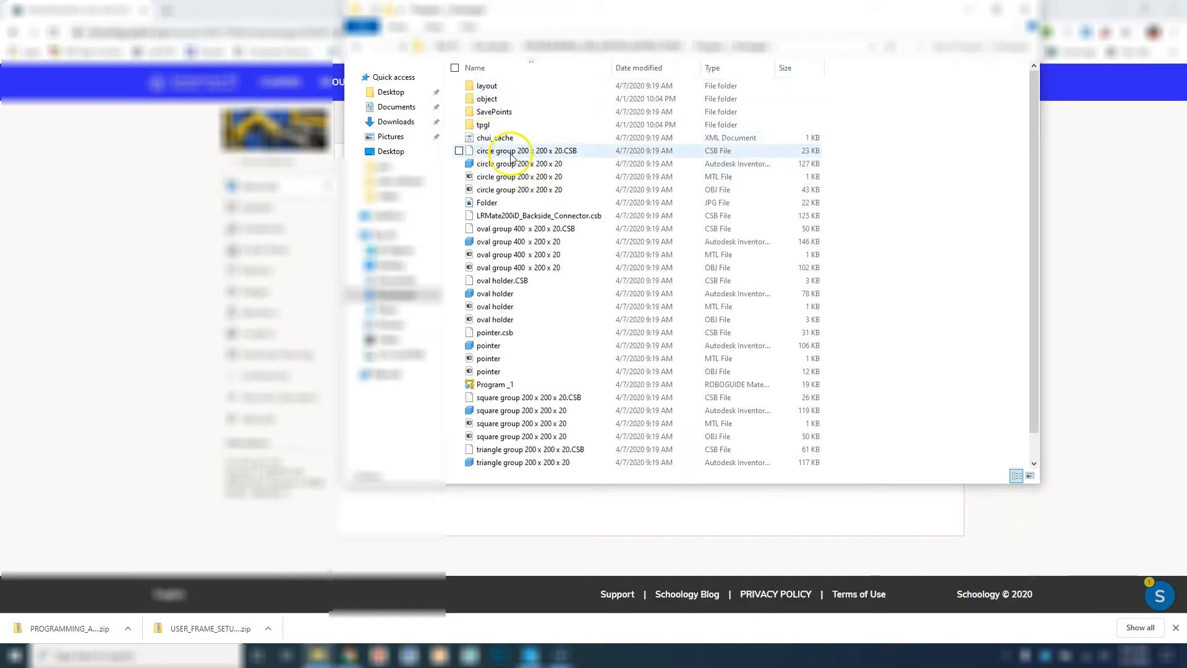
left_click(519, 190)
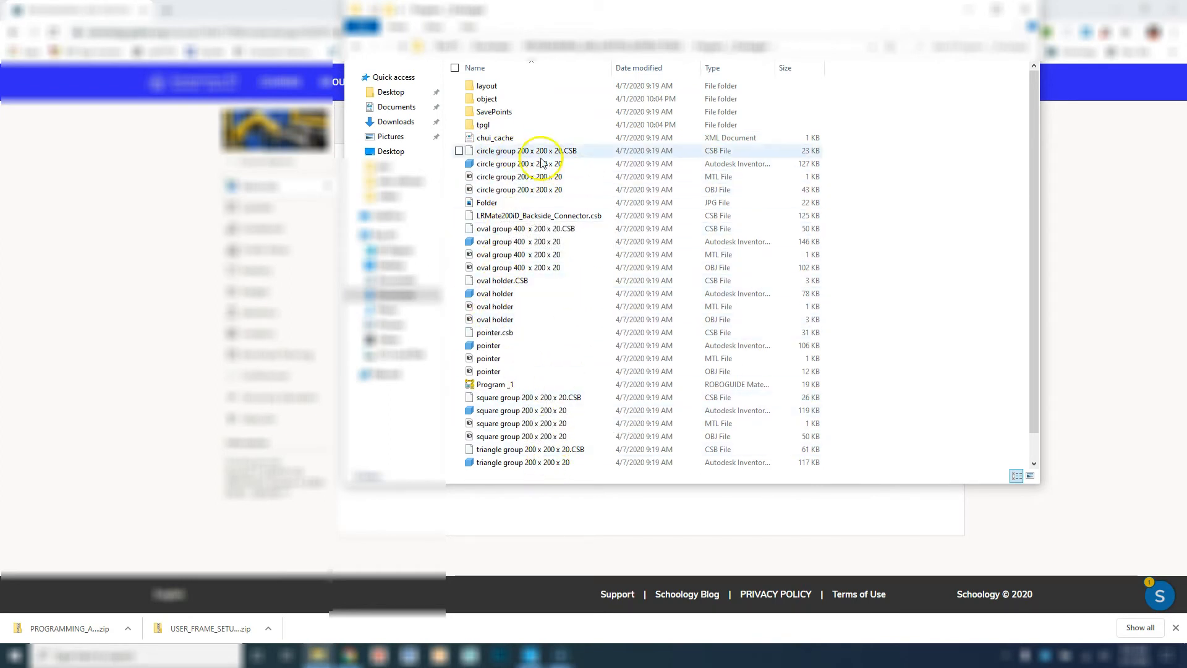
left_click(520, 189)
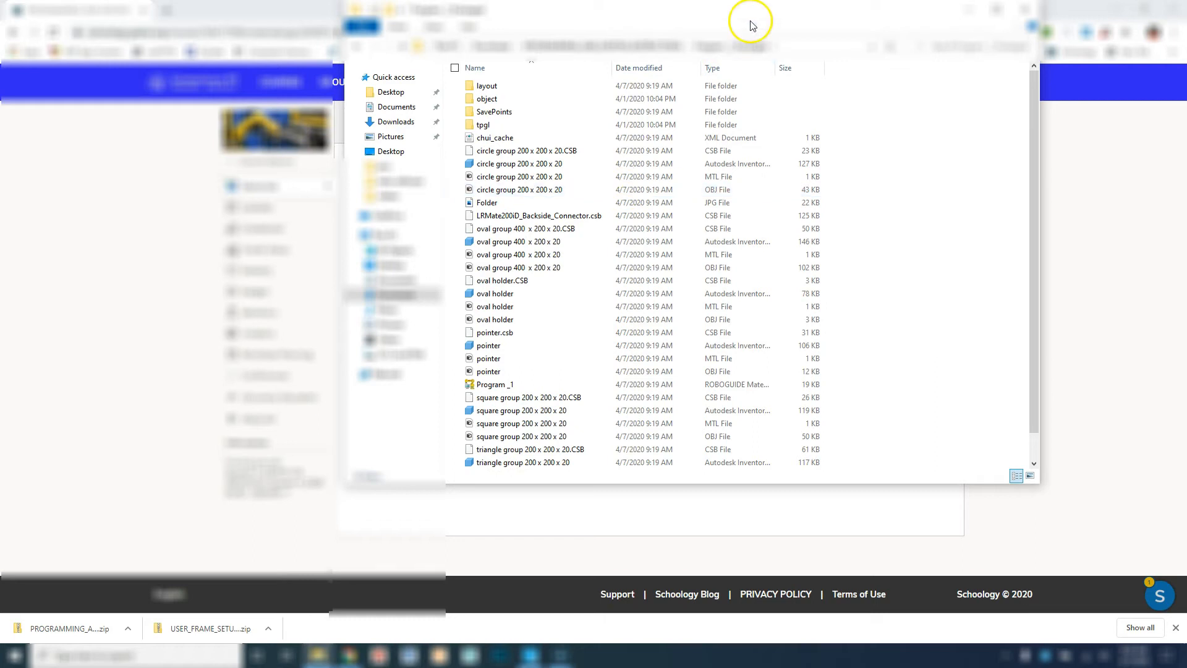
mouse_move(786, 45)
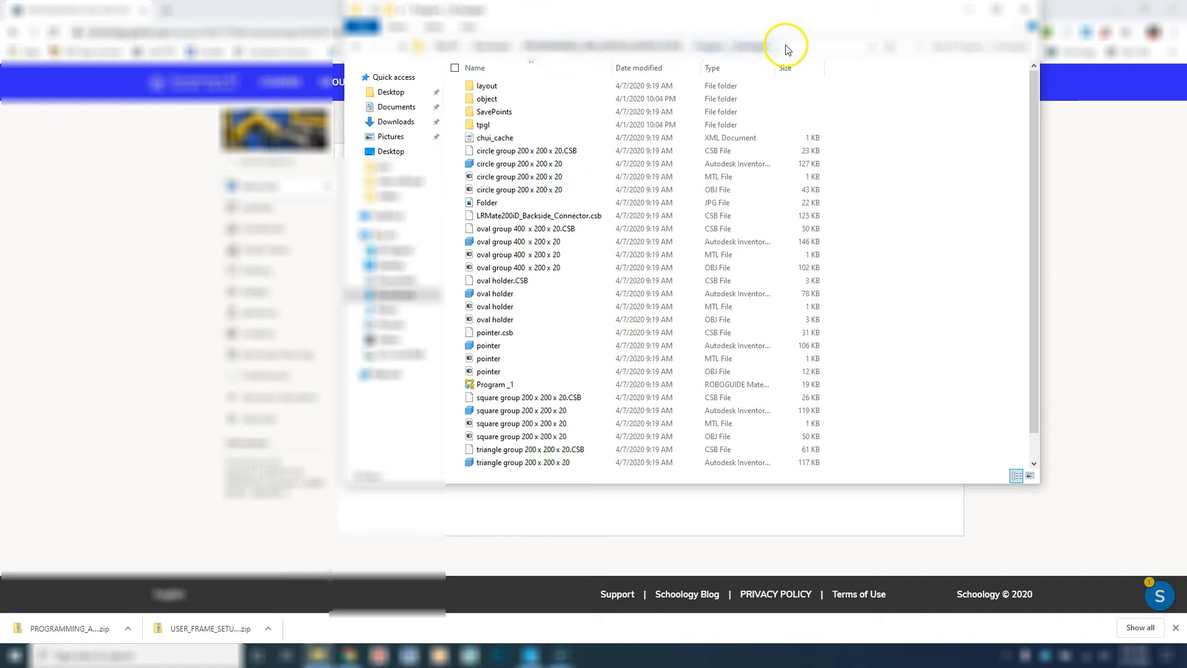
left_click(489, 371)
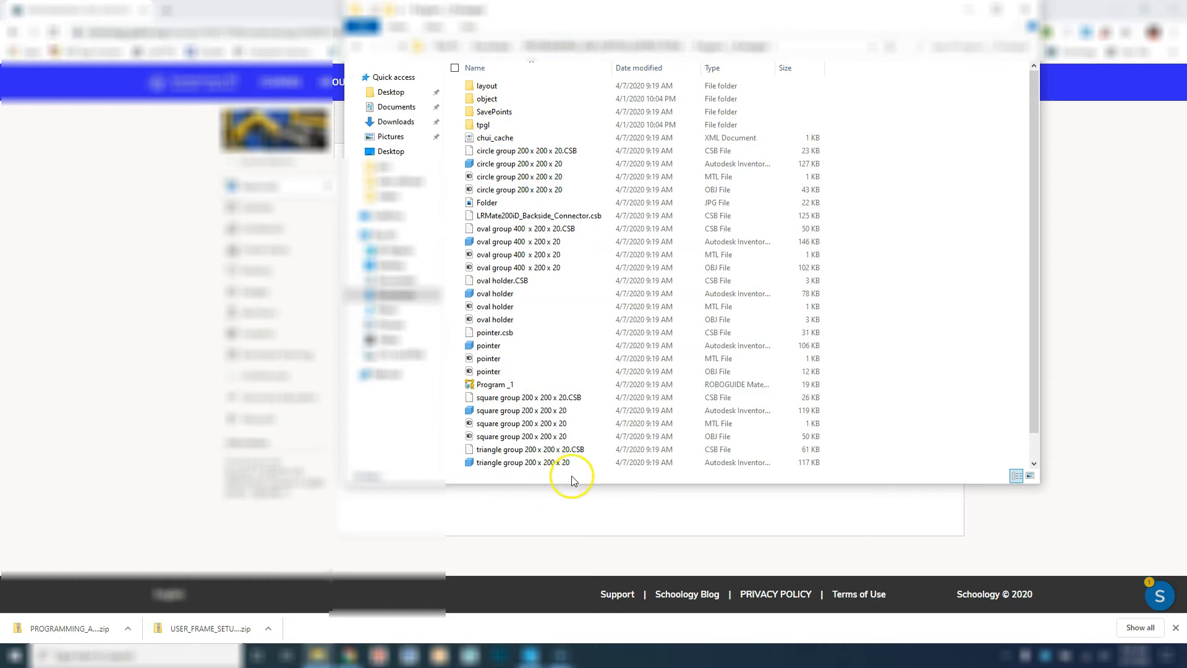
mouse_move(924, 60)
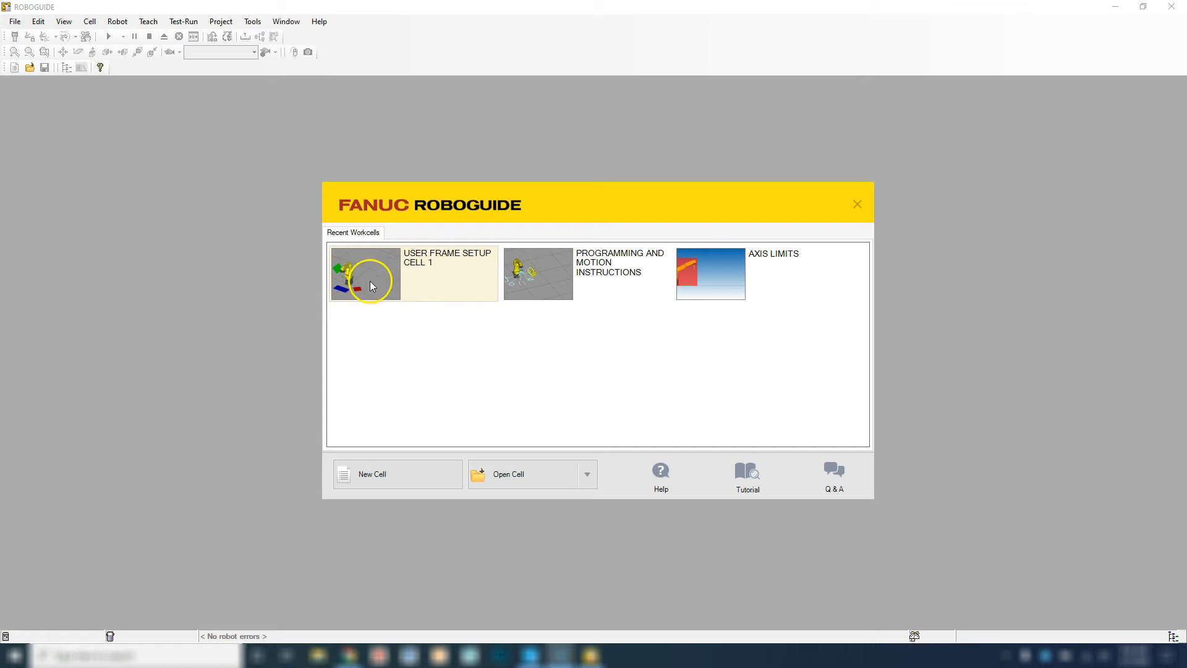
Load Program _1 from the PROGRAMMING_AND_MOTION_INSTRUCTIONS folder via Open Cell.
left_click(508, 473)
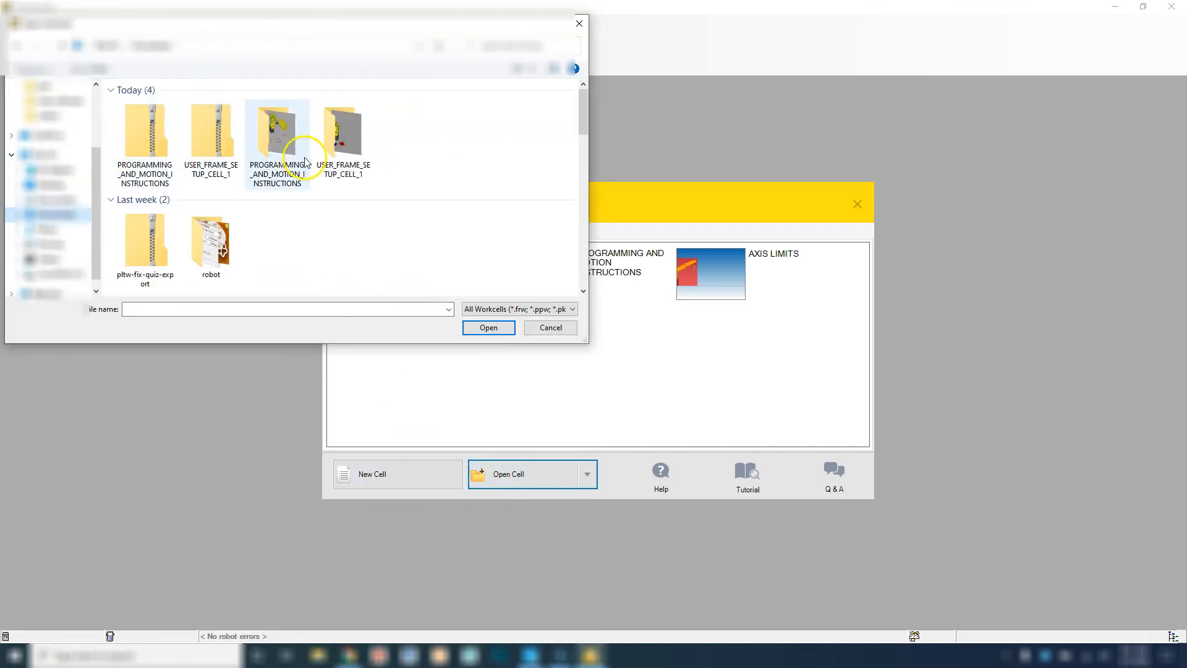
double_click(277, 128)
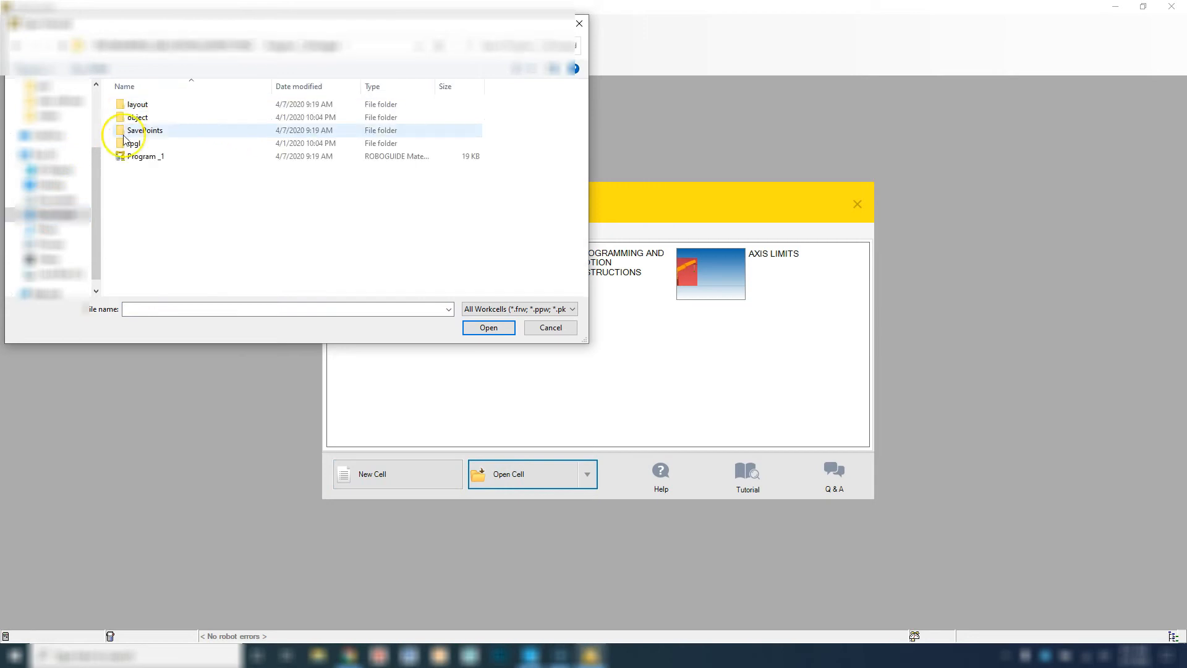
left_click(145, 156)
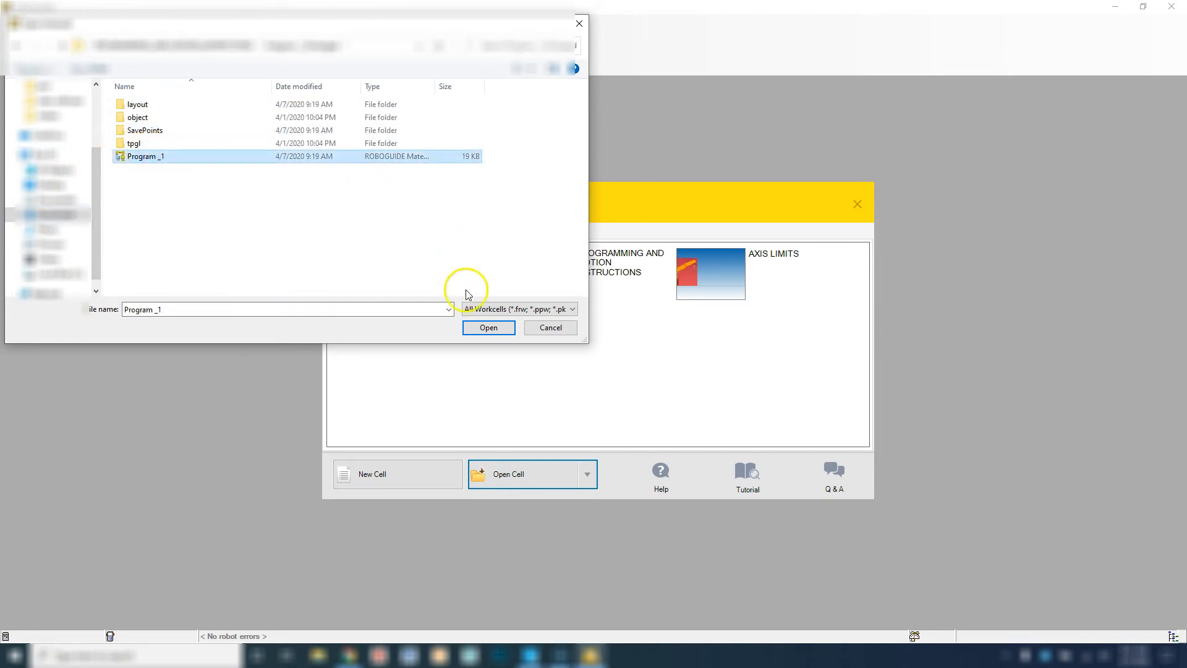
left_click(488, 327)
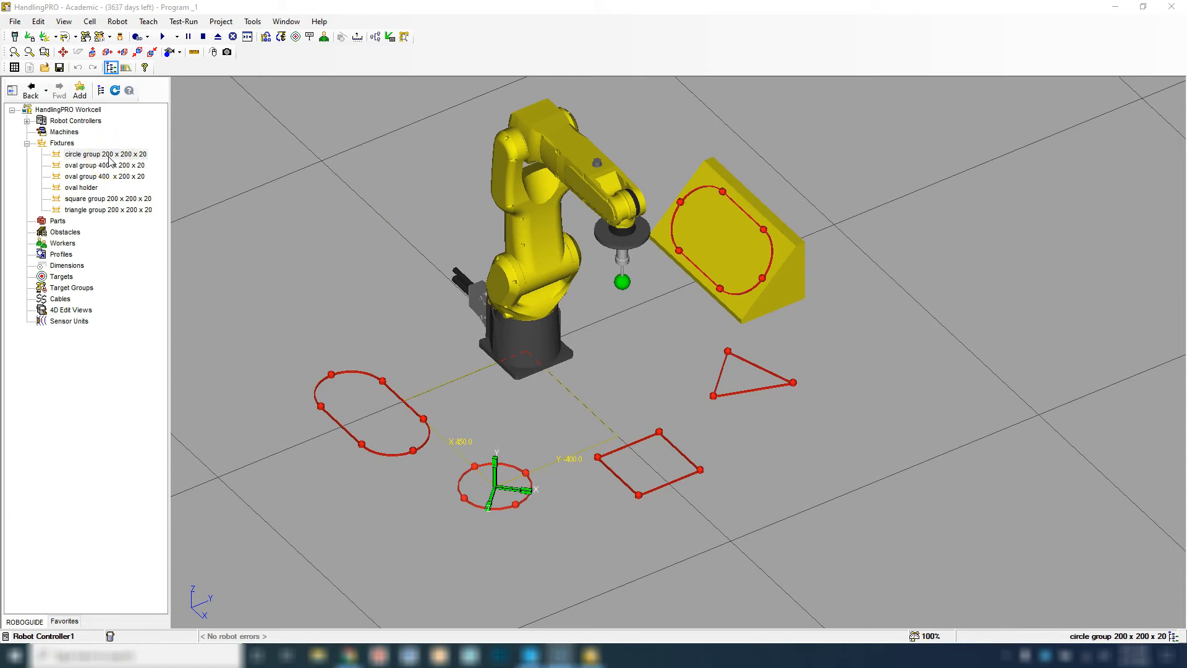
Open the circle group 200 x 200 x 20 fixture properties from the cell browser.
double_click(105, 154)
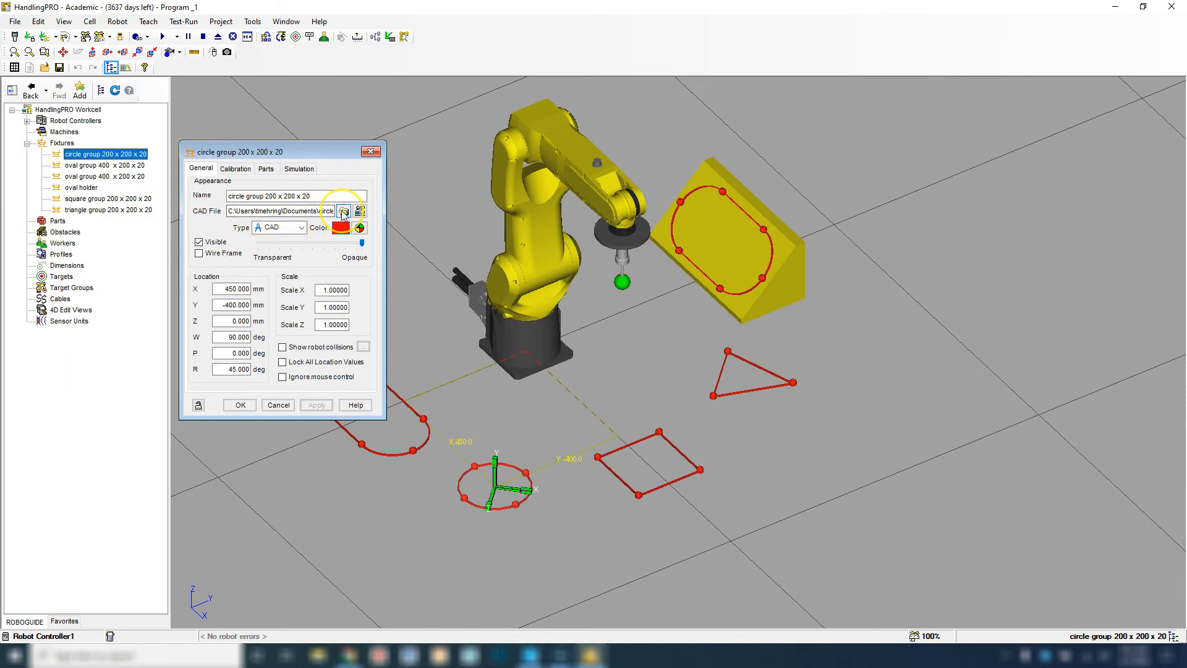
Link the circle group 200x200x20 and oval group 400x200x20 CAD files to packaged CSBs.
left_click(344, 210)
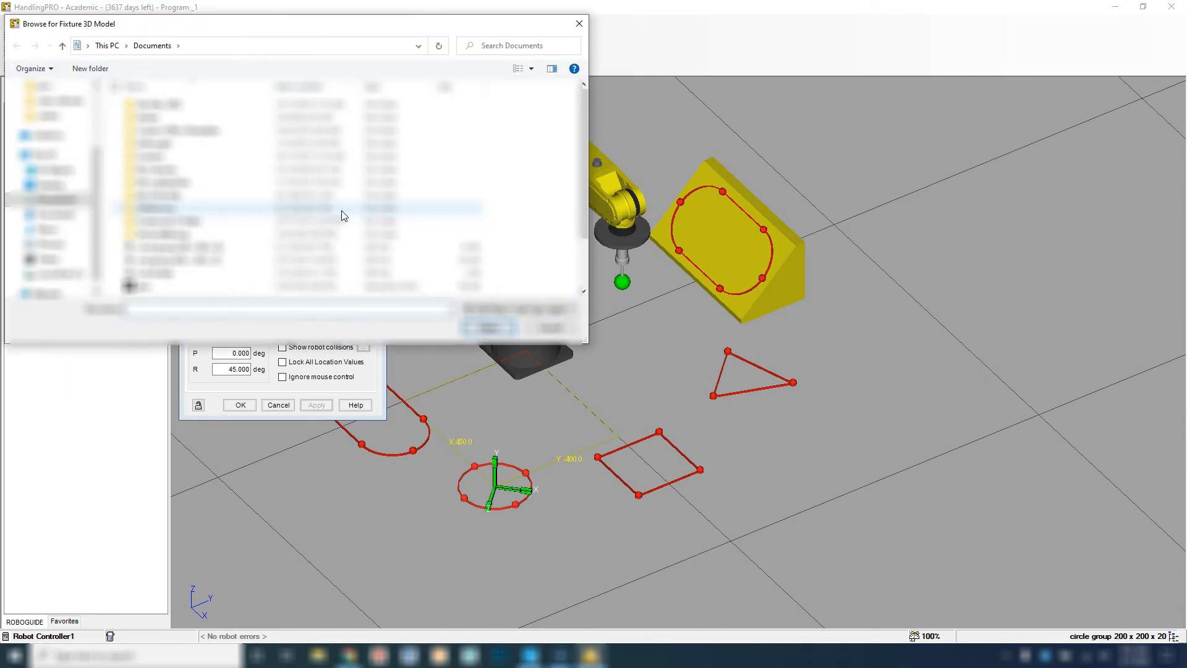
left_click(151, 45)
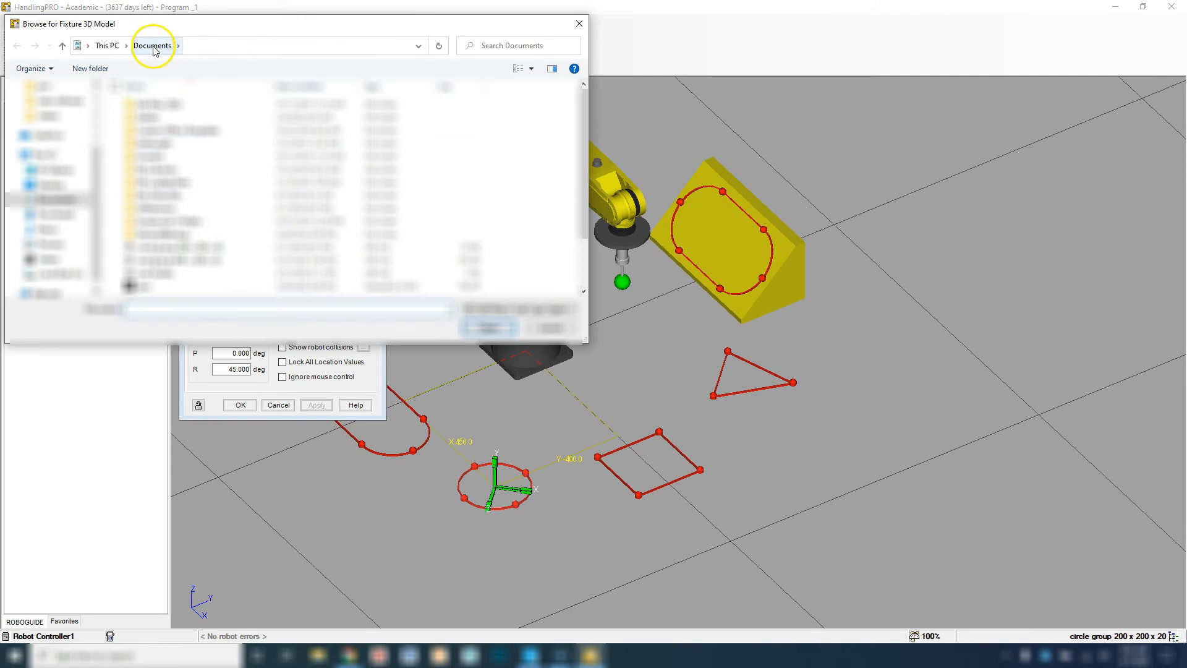
left_click(185, 182)
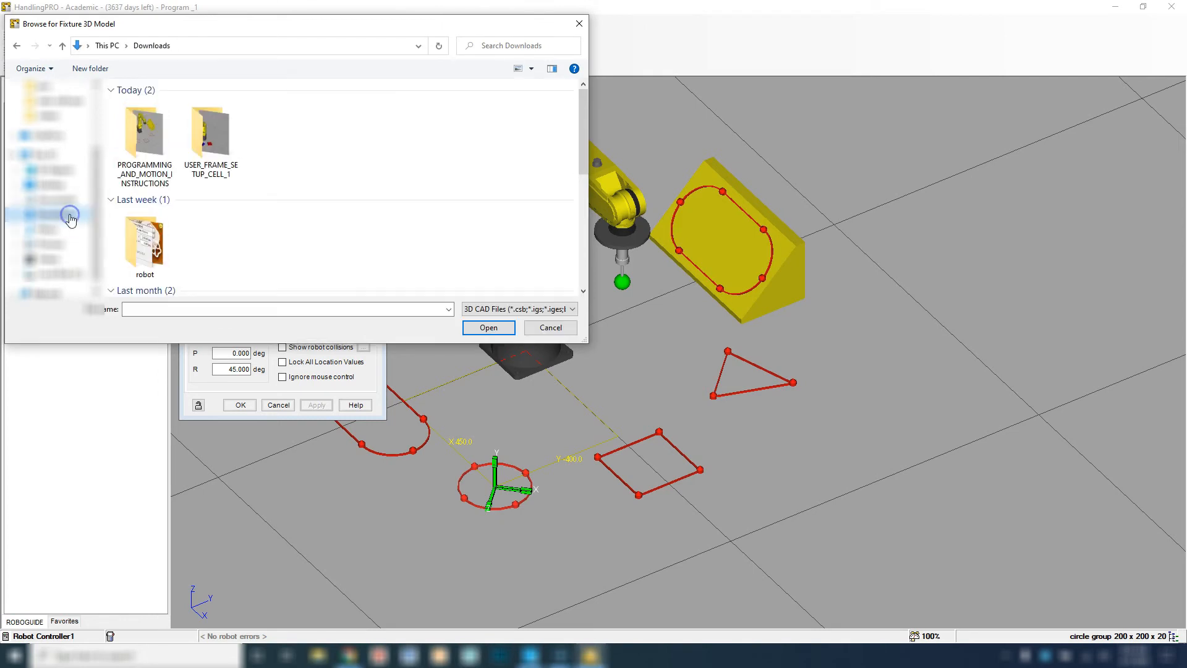
left_click(210, 132)
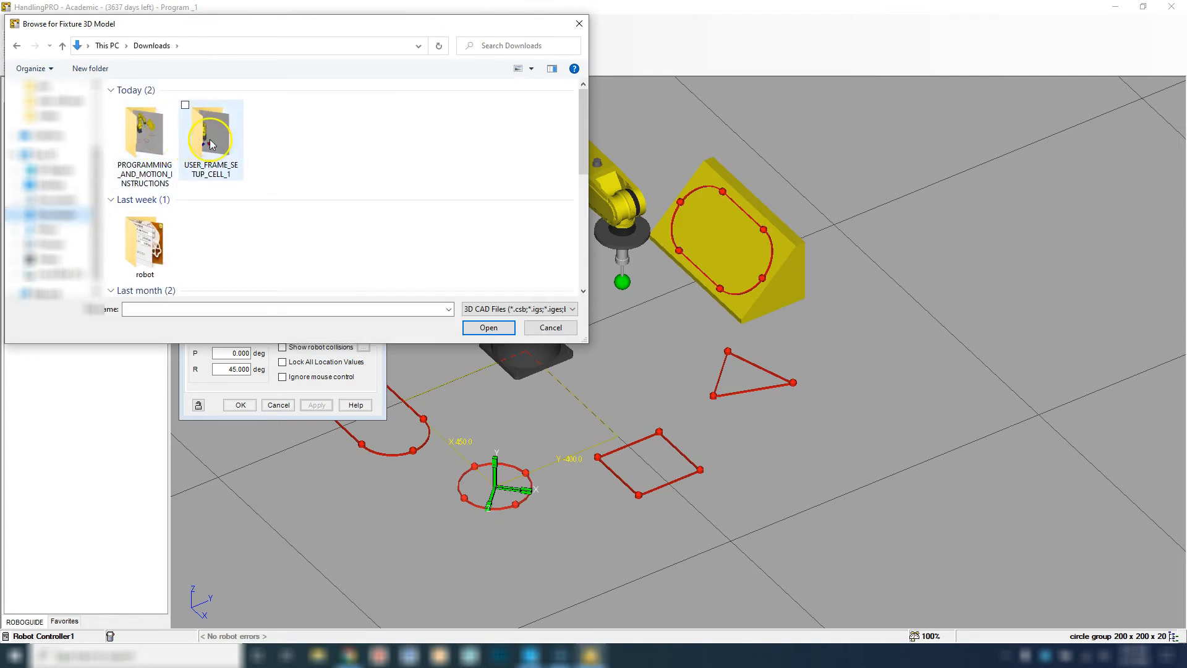
left_click(144, 133)
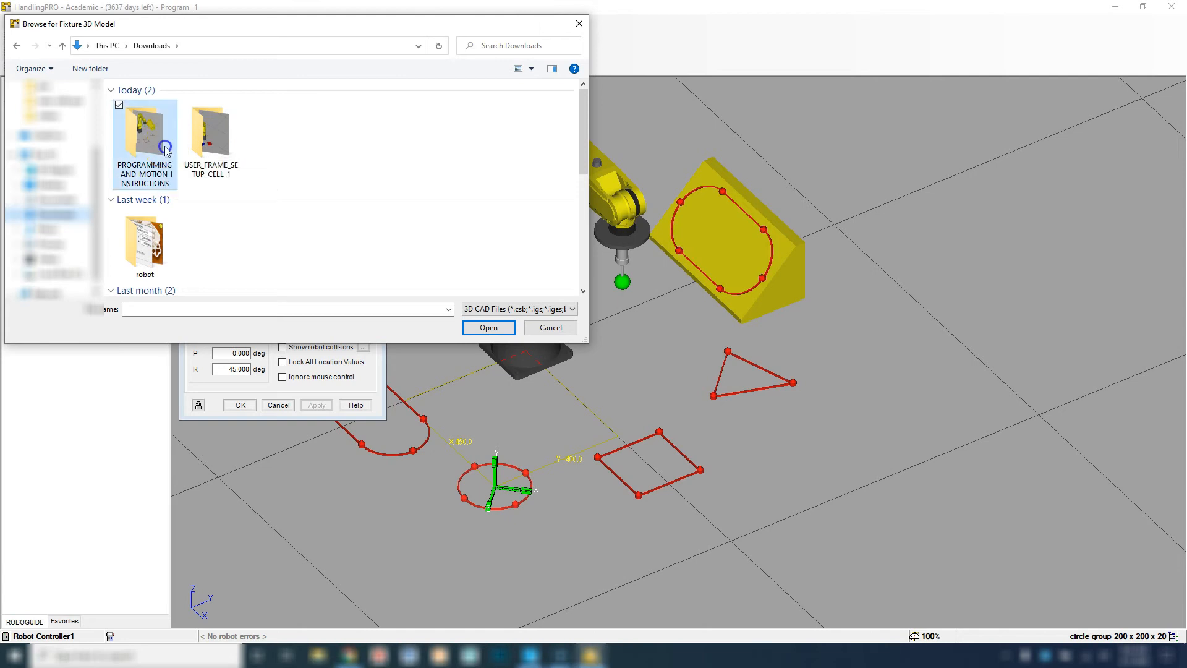
double_click(145, 132)
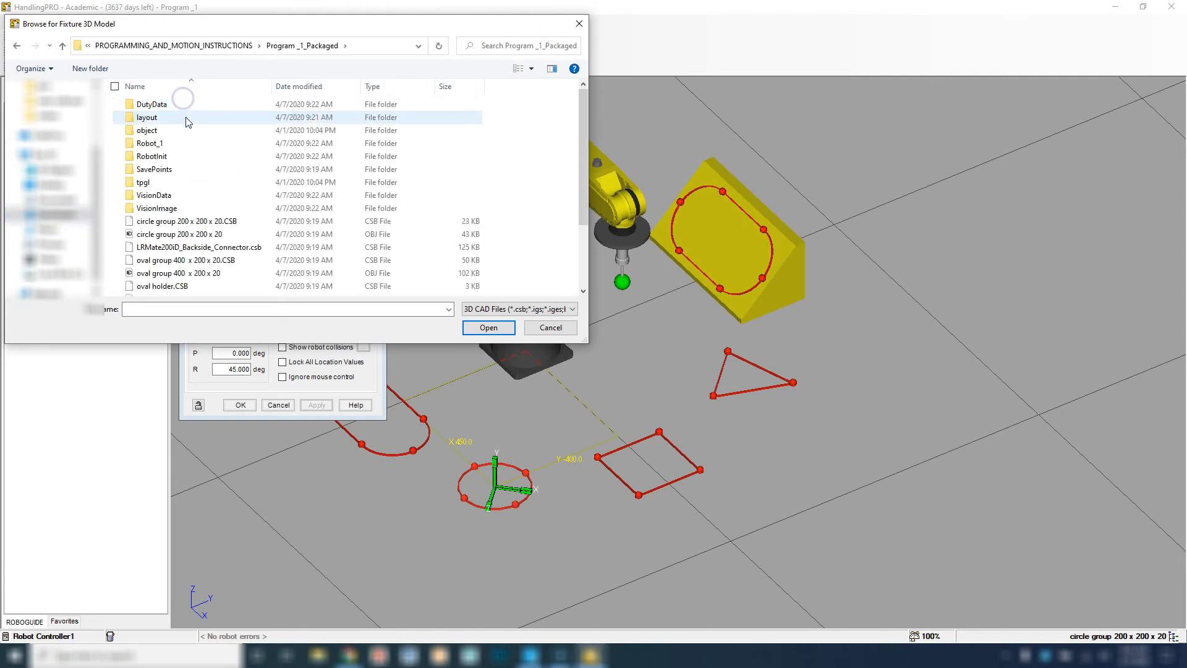
scroll("down", 3)
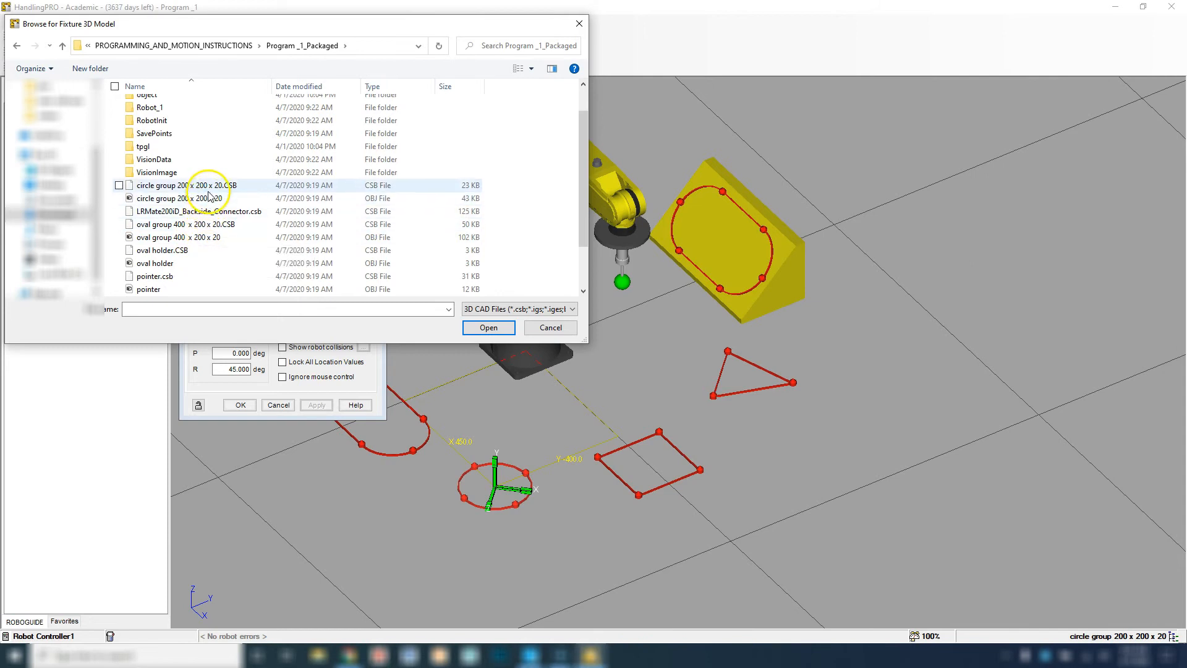
left_click(188, 185)
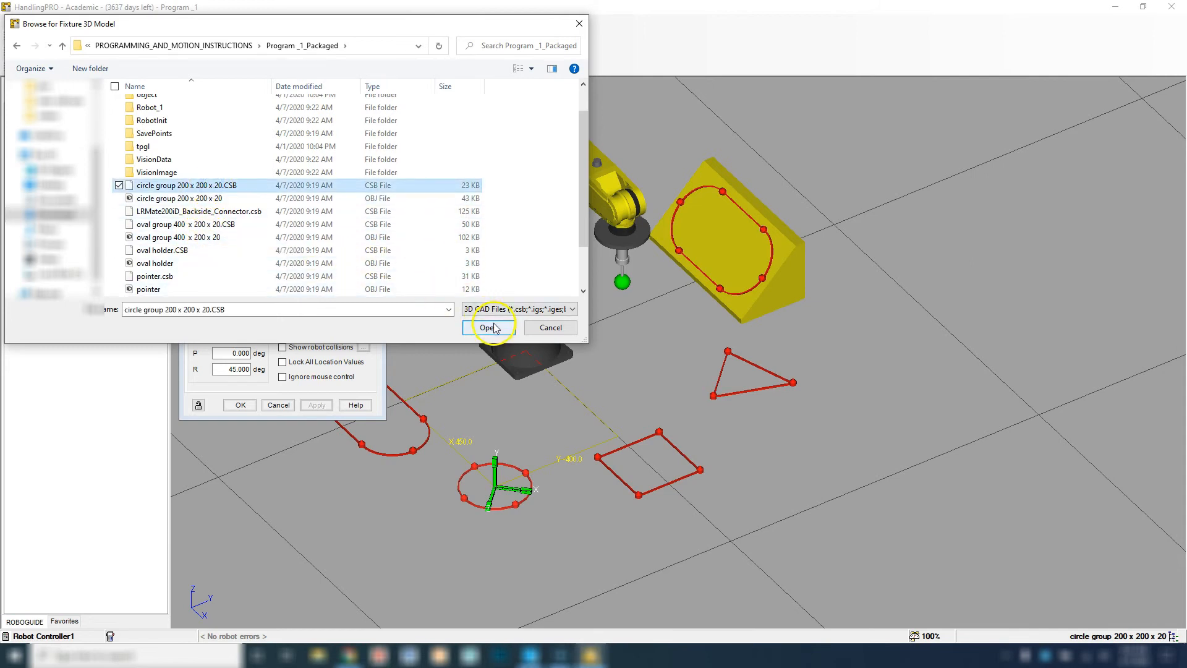
left_click(486, 327)
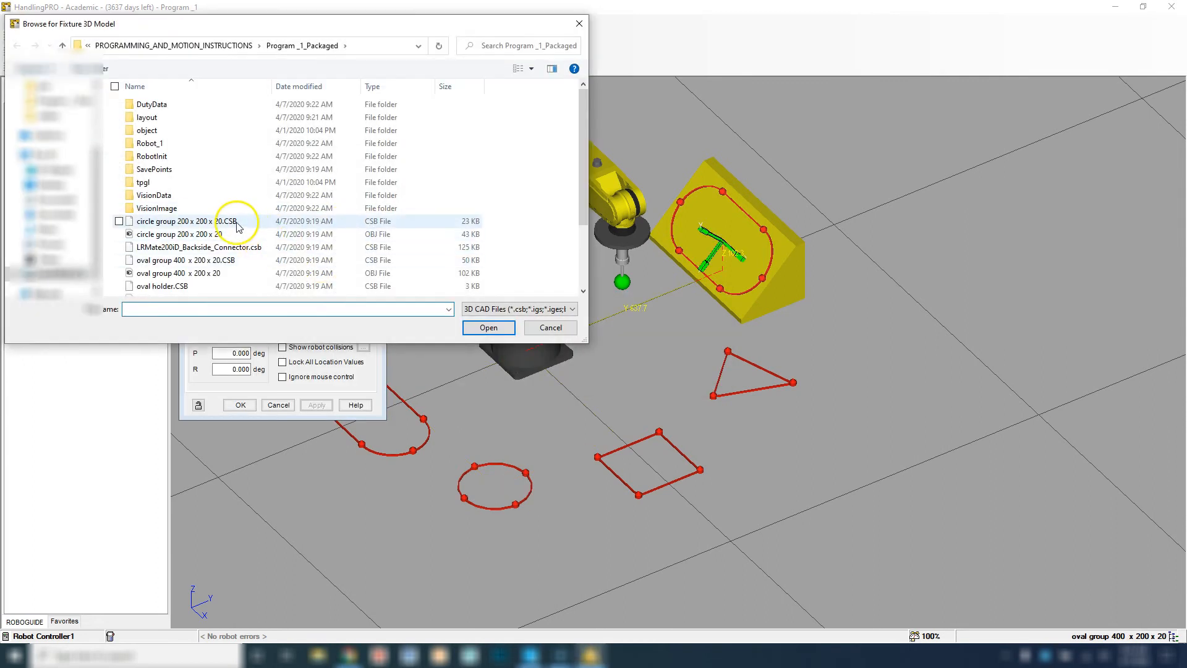
mouse_move(190, 220)
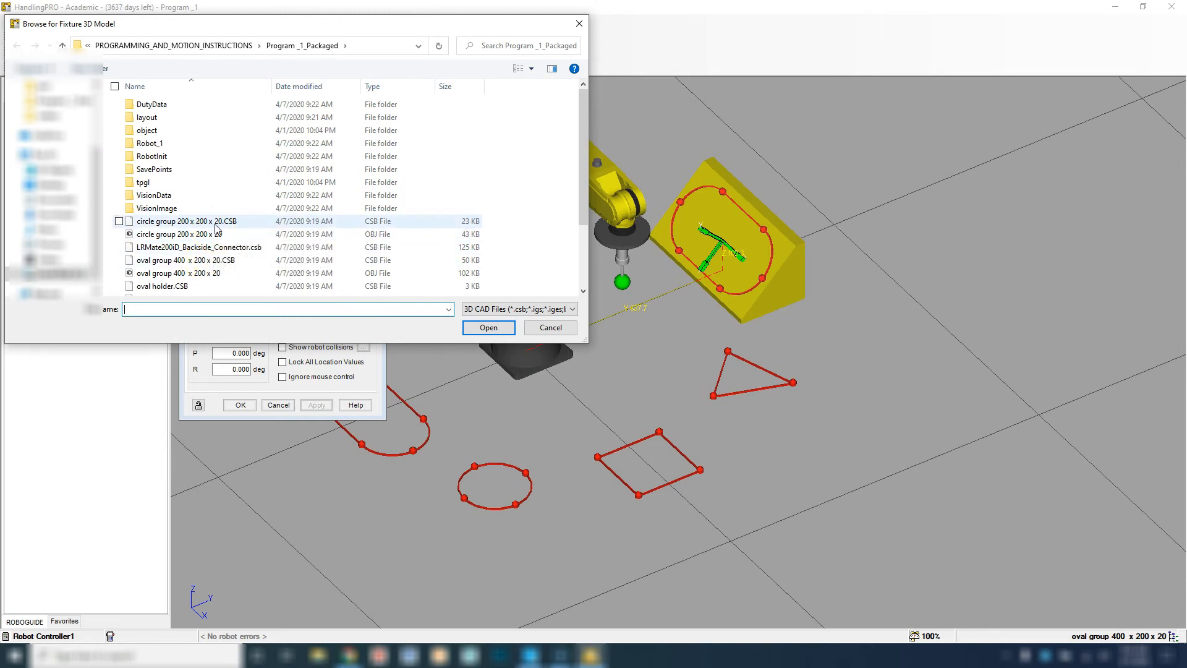
left_click(189, 259)
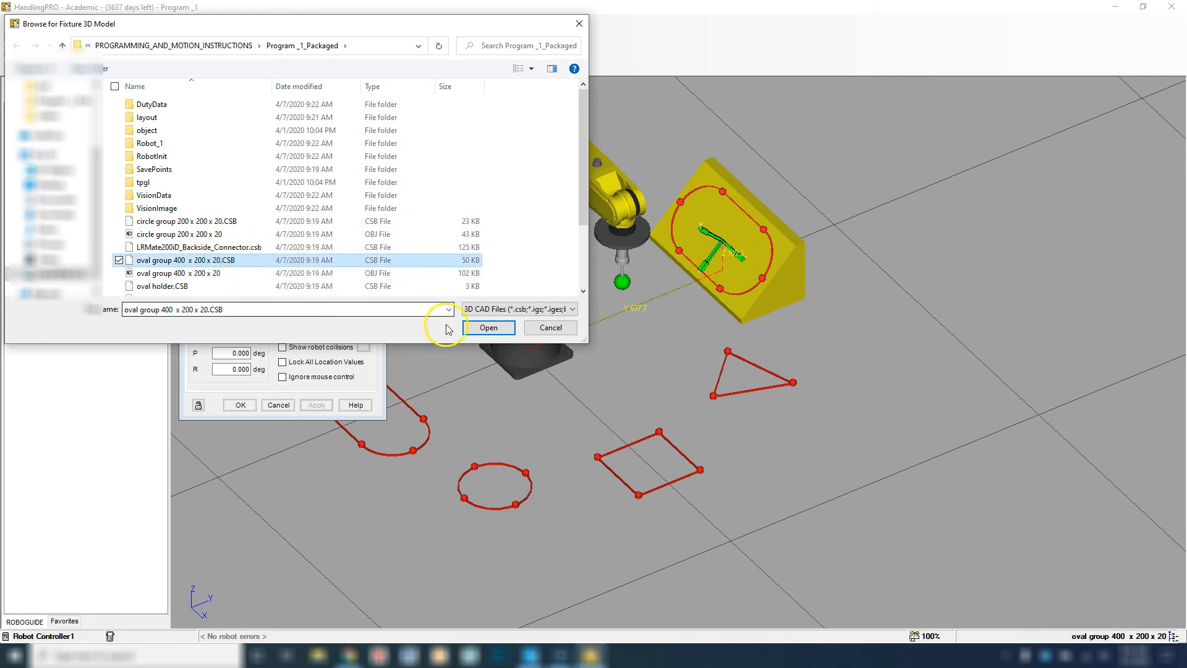
left_click(489, 327)
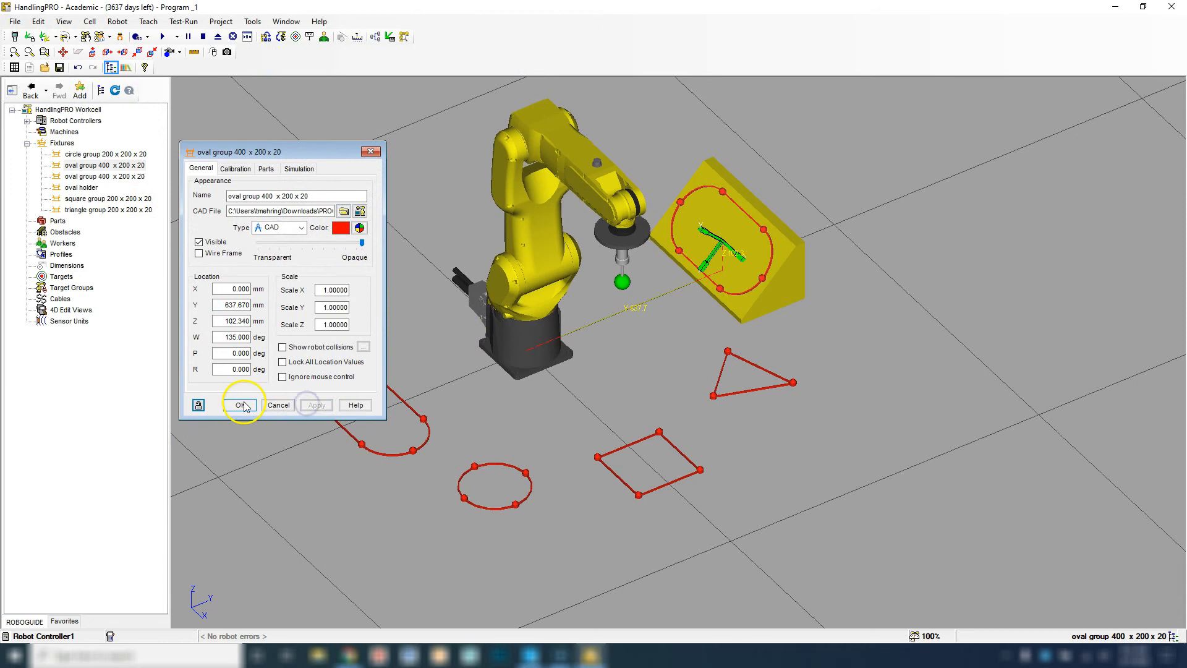
Apply the oval group's new model, close its settings, and select the oval holder.
left_click(239, 404)
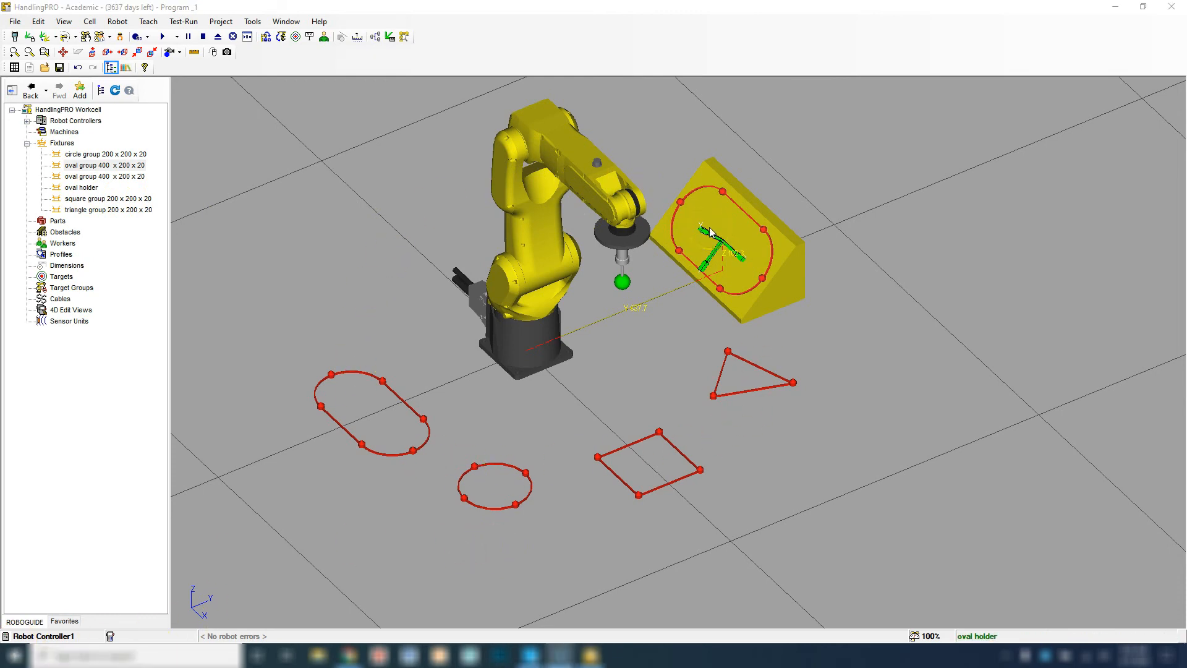
left_click(335, 447)
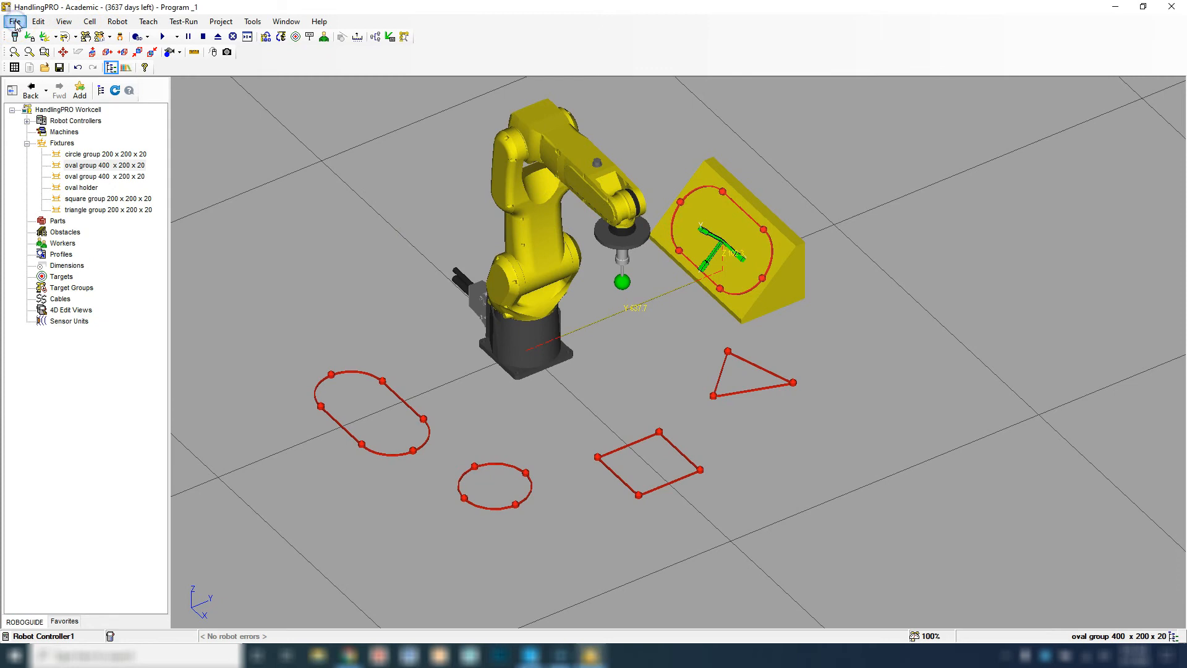
Package cell "Program _1" to the Desktop and dismiss the completion message.
left_click(13, 20)
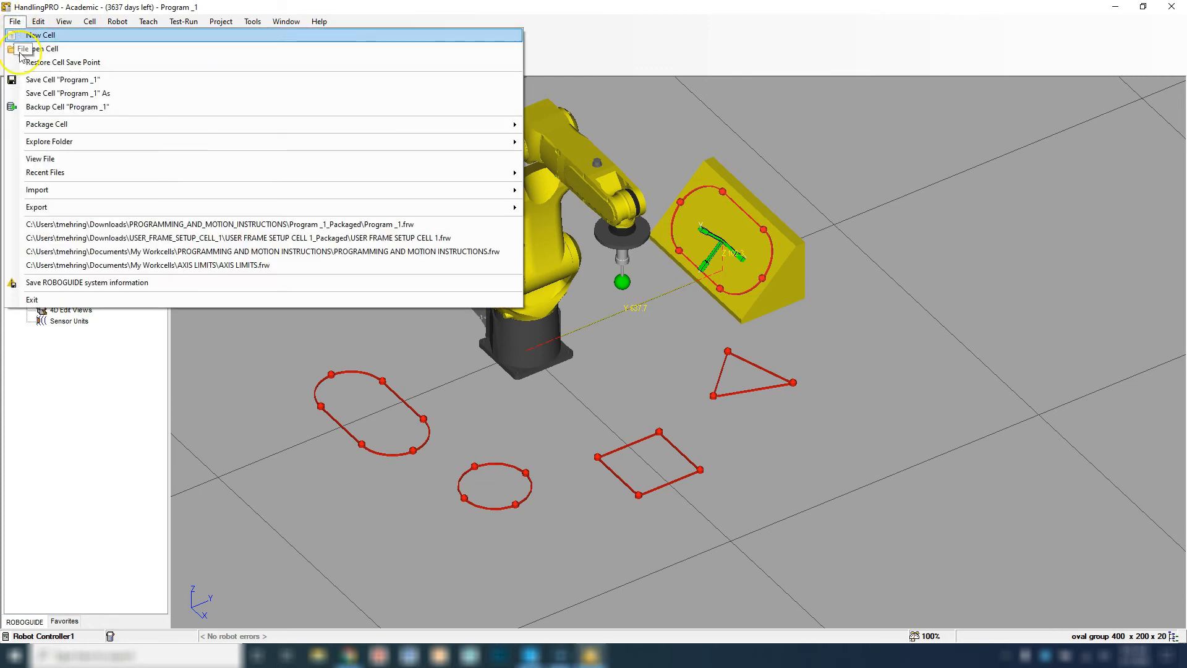
mouse_move(274, 124)
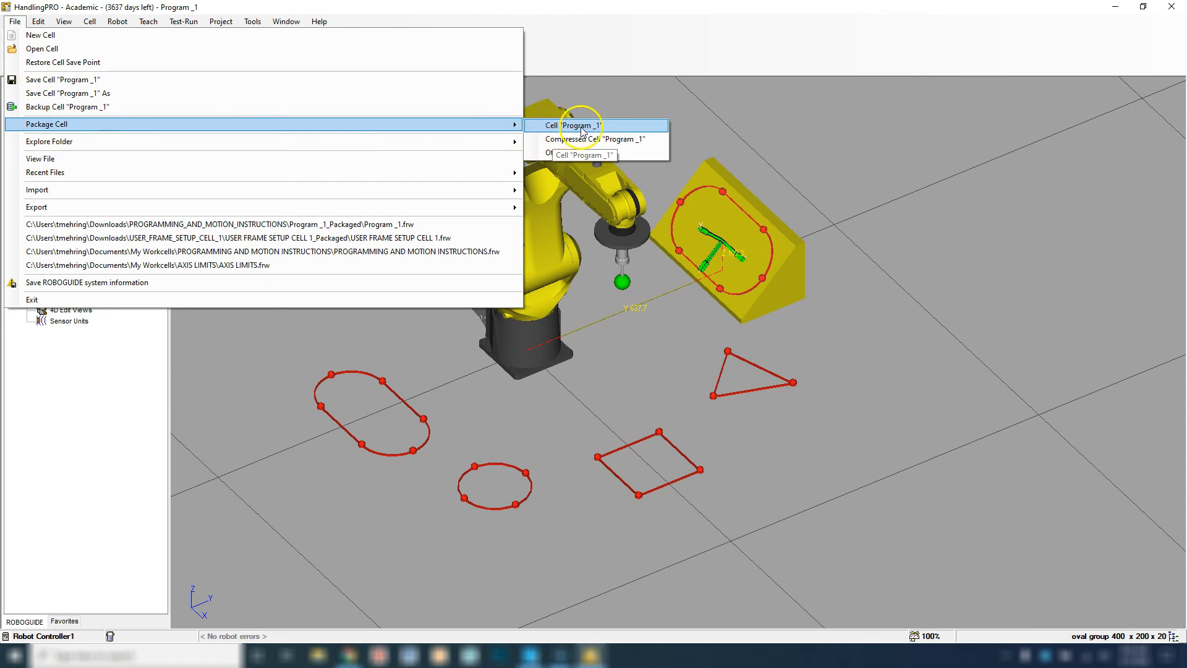
left_click(577, 124)
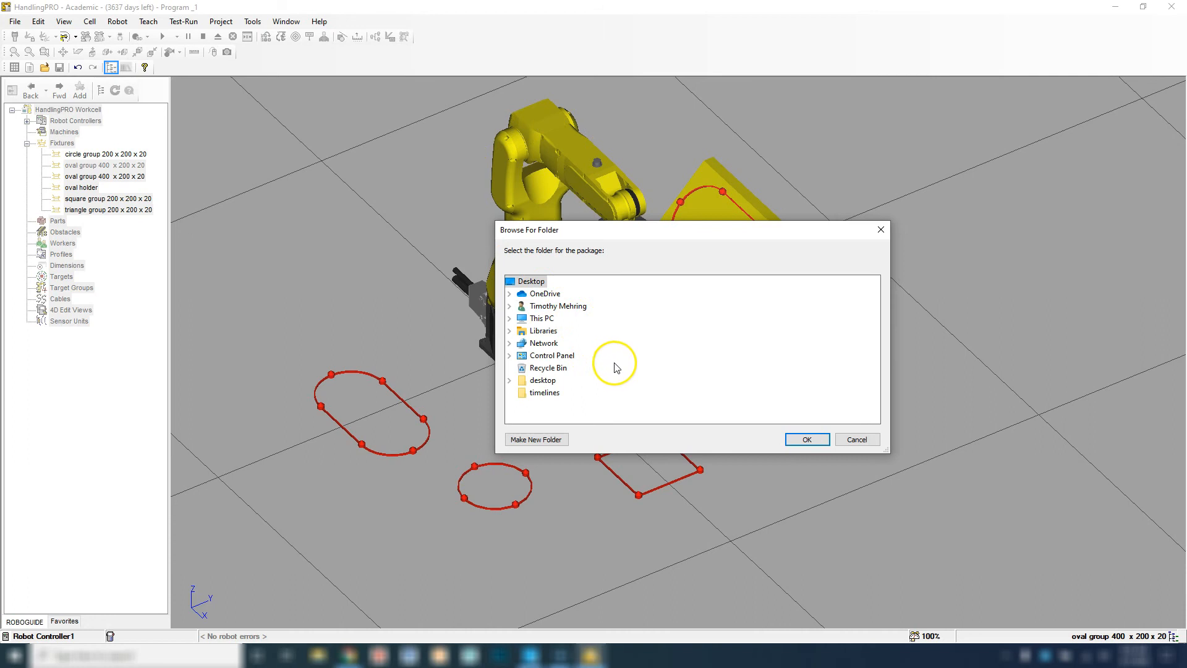
left_click(805, 439)
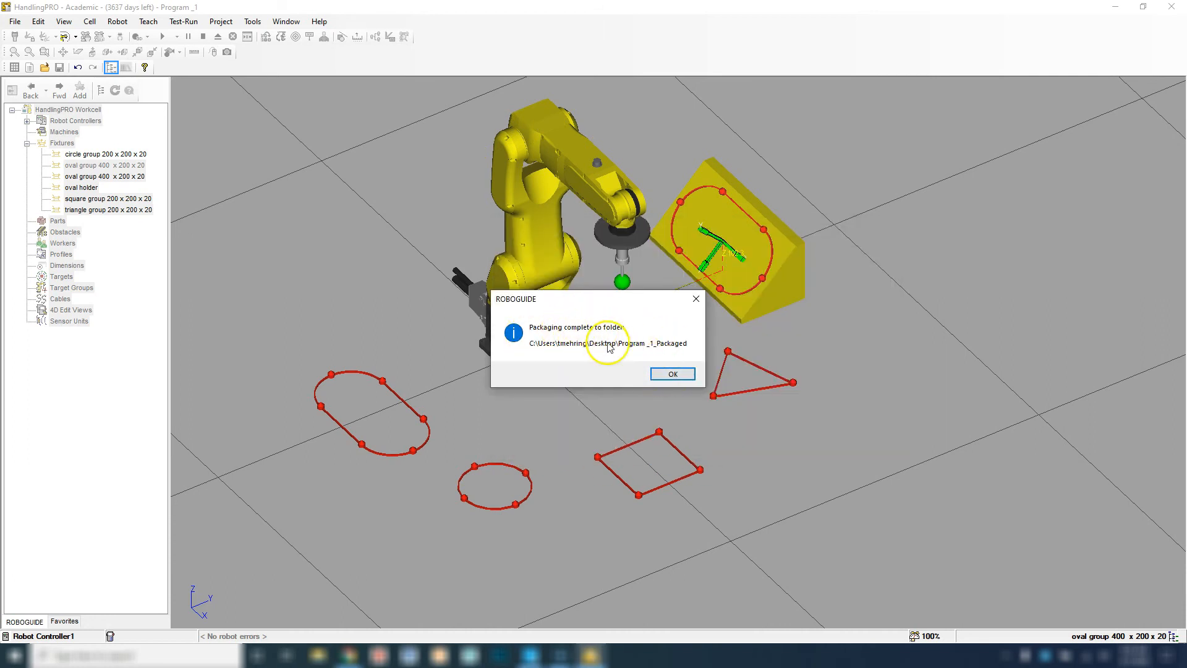
left_click(671, 373)
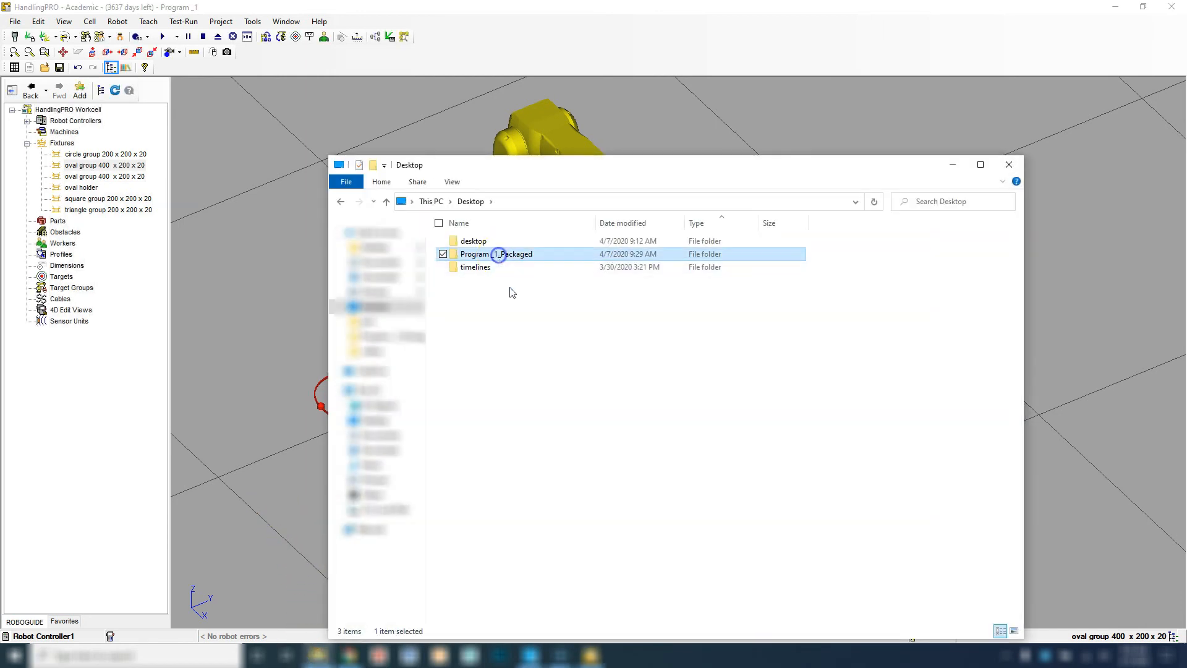
double_click(496, 254)
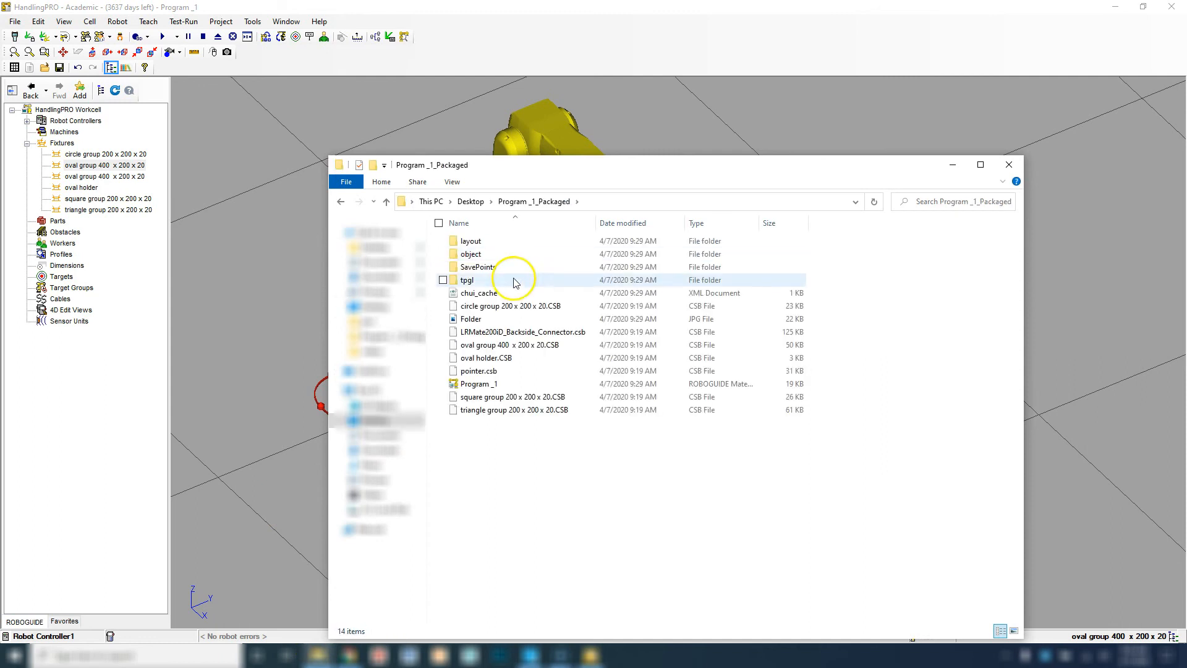
mouse_move(559, 309)
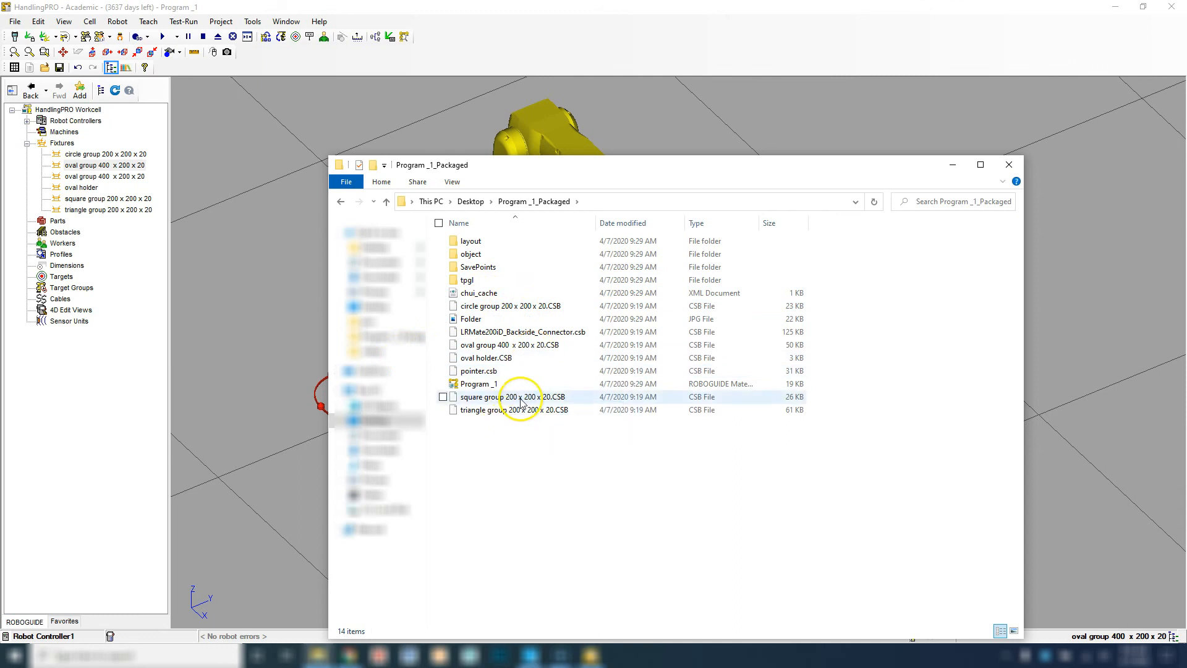
mouse_move(513, 409)
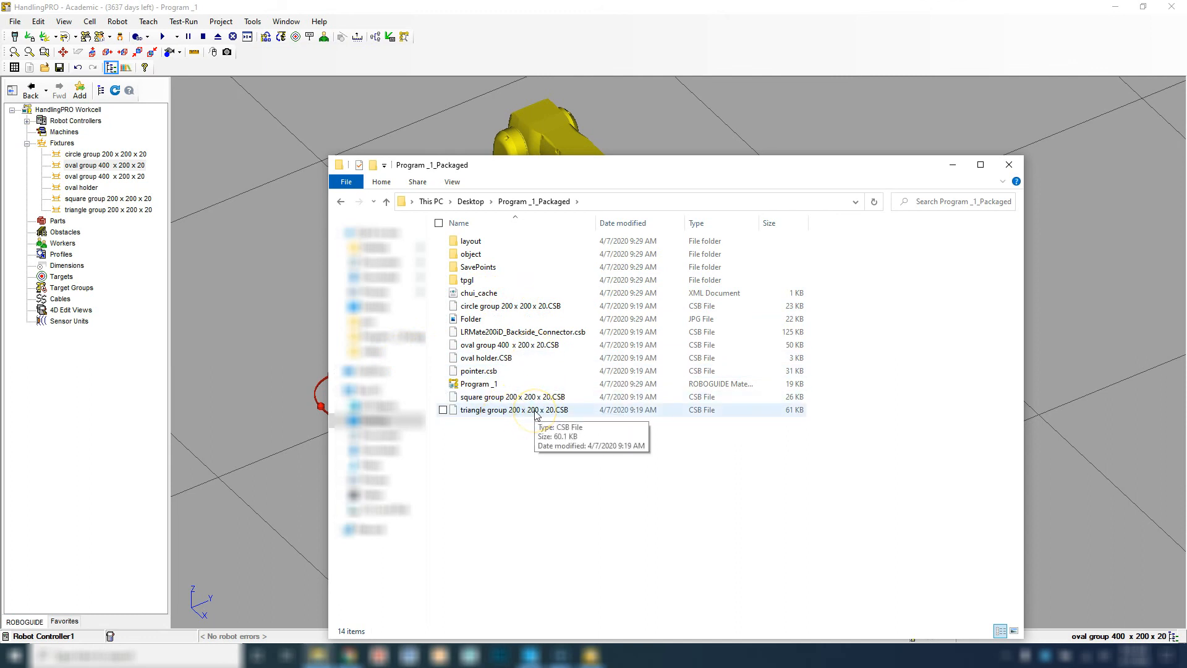
mouse_move(541, 414)
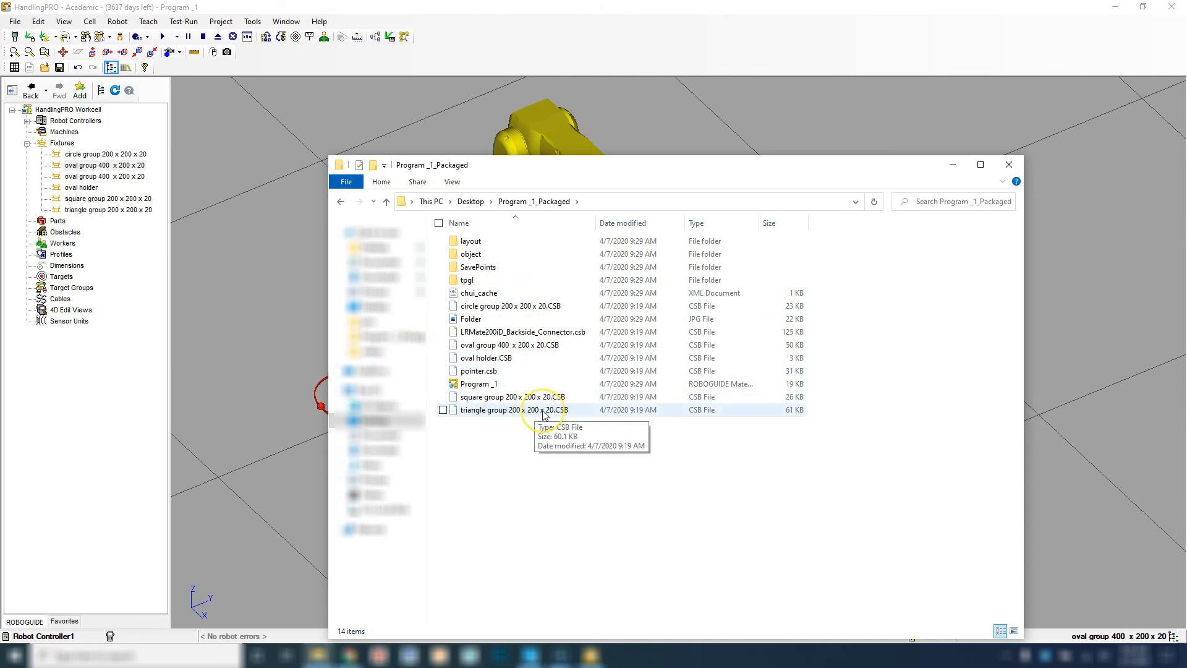
mouse_move(532, 432)
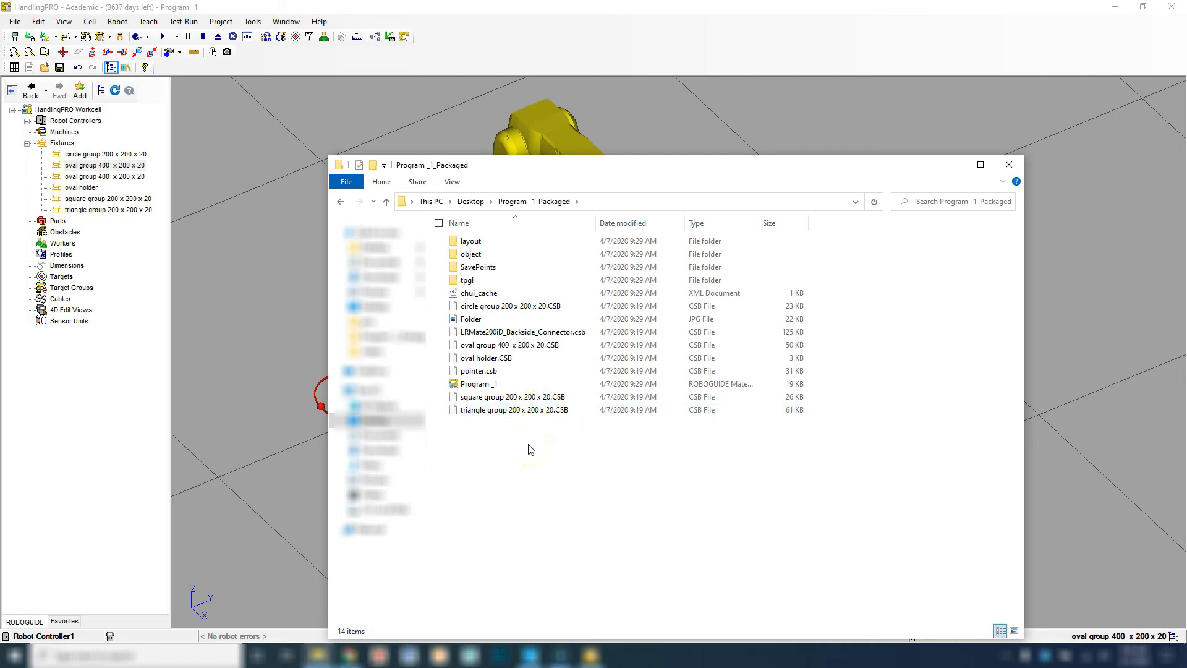
mouse_move(536, 254)
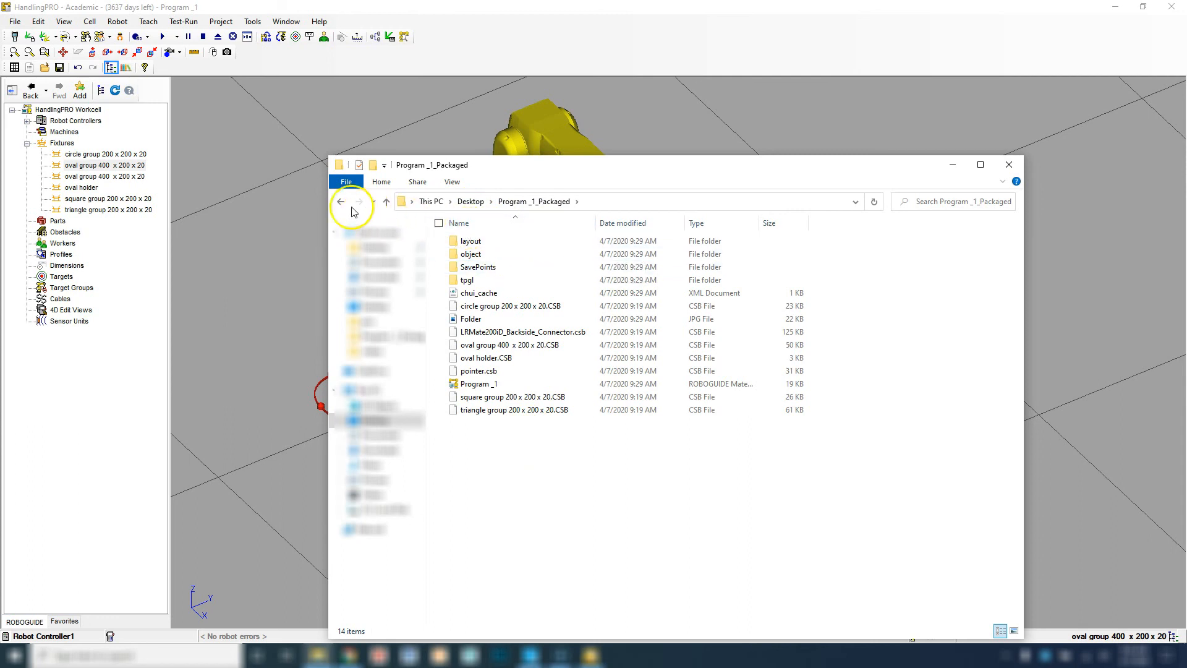
left_click(340, 200)
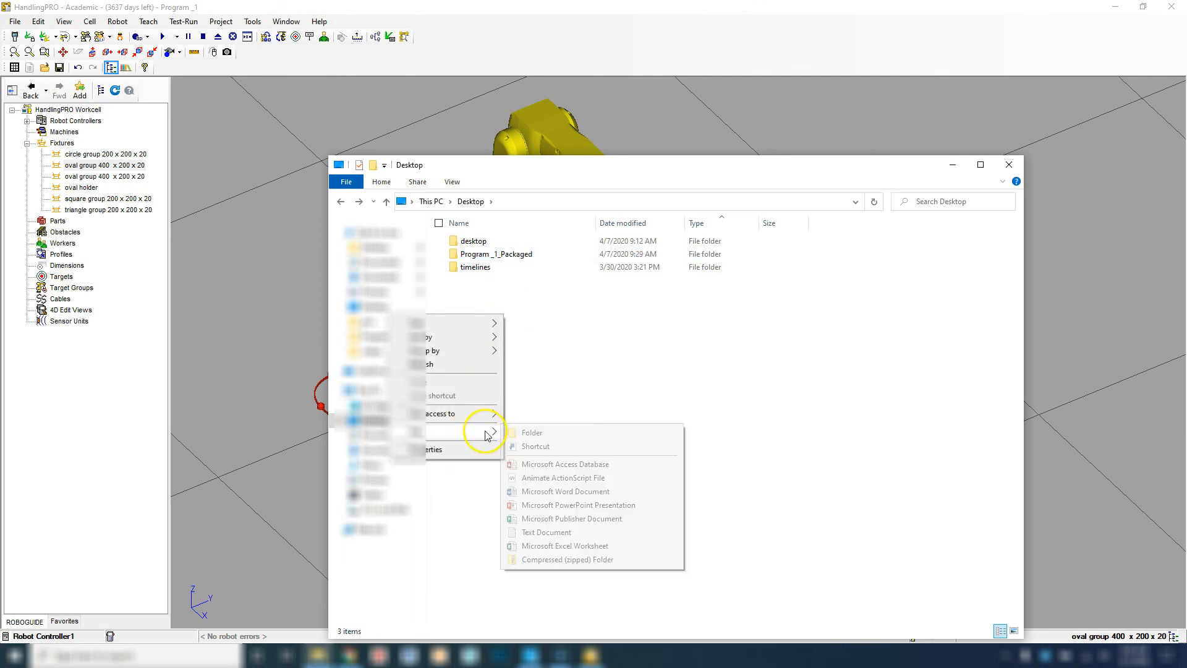
Create a new compressed (zipped) folder on the desktop named FANUC WORK CELL.
left_click(567, 559)
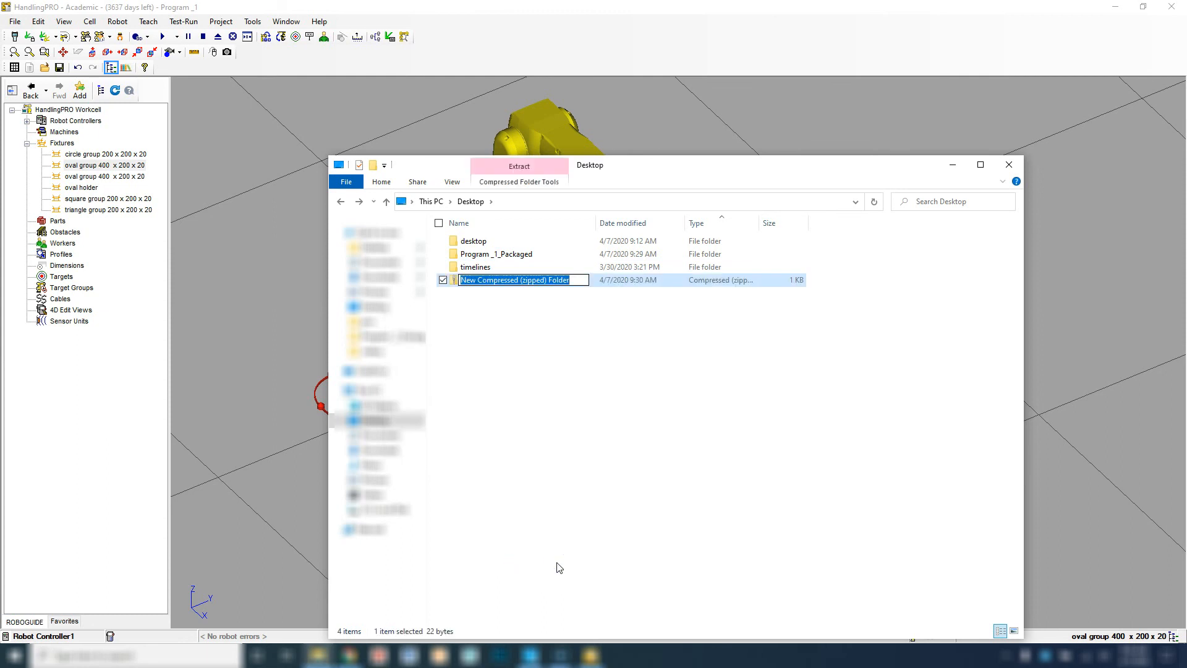
type("F")
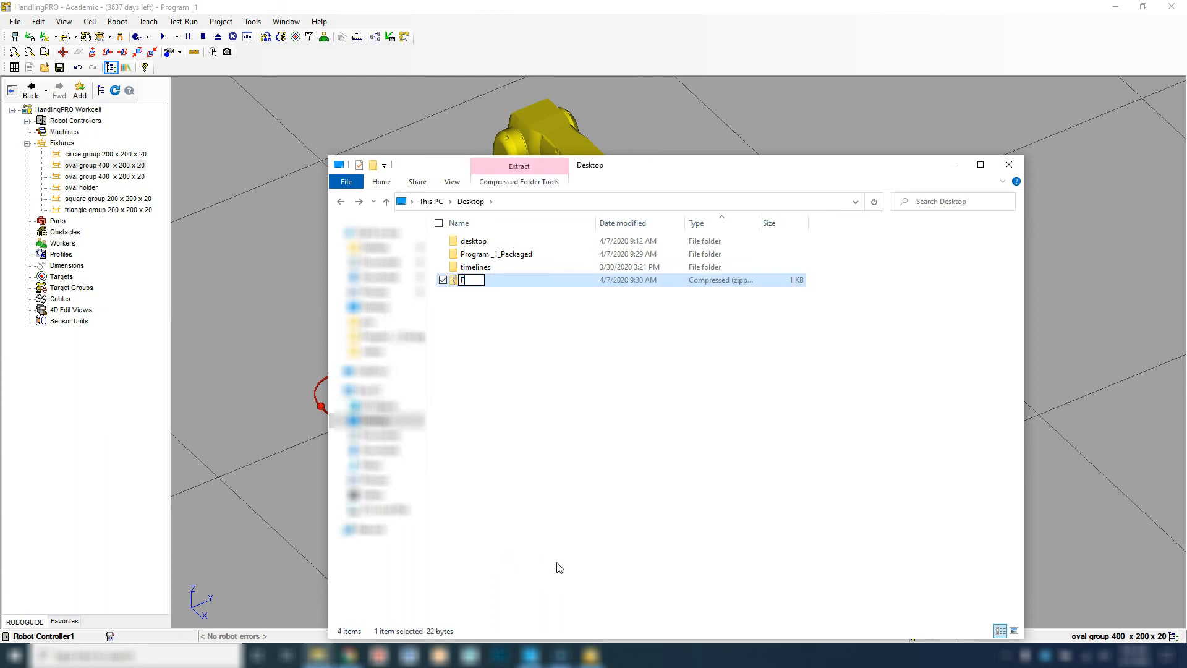
type("ANUC WORK CELL")
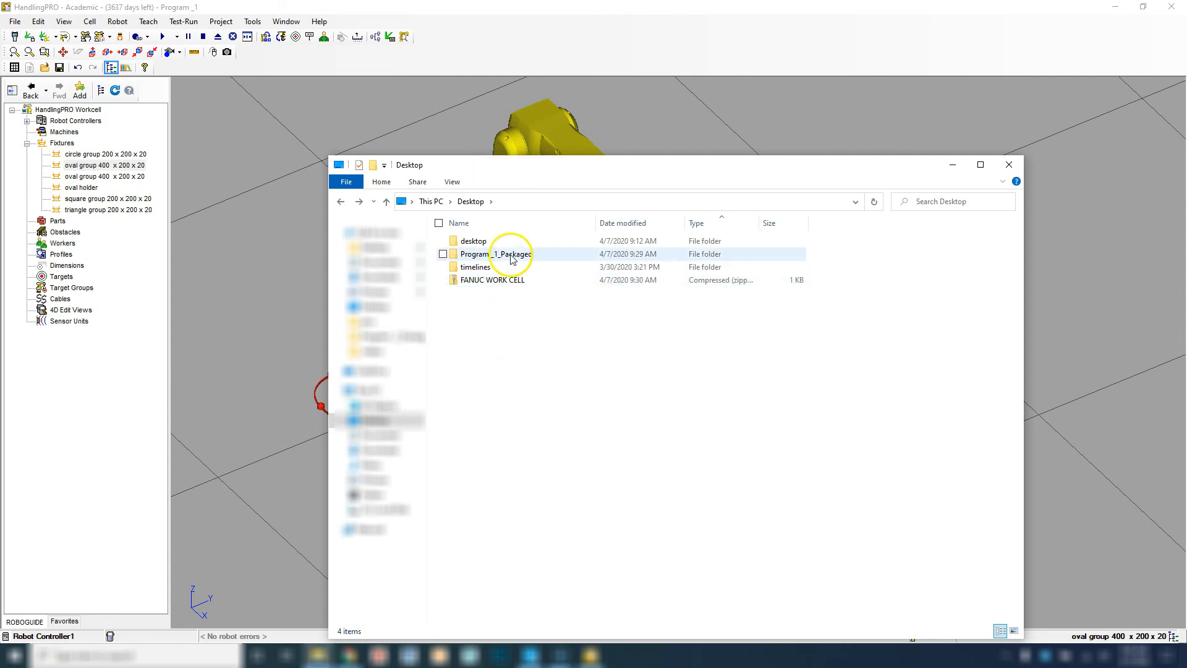
Move Program _1_Packaged into the FANUC WORK CELL zip and check its contents.
left_click(495, 253)
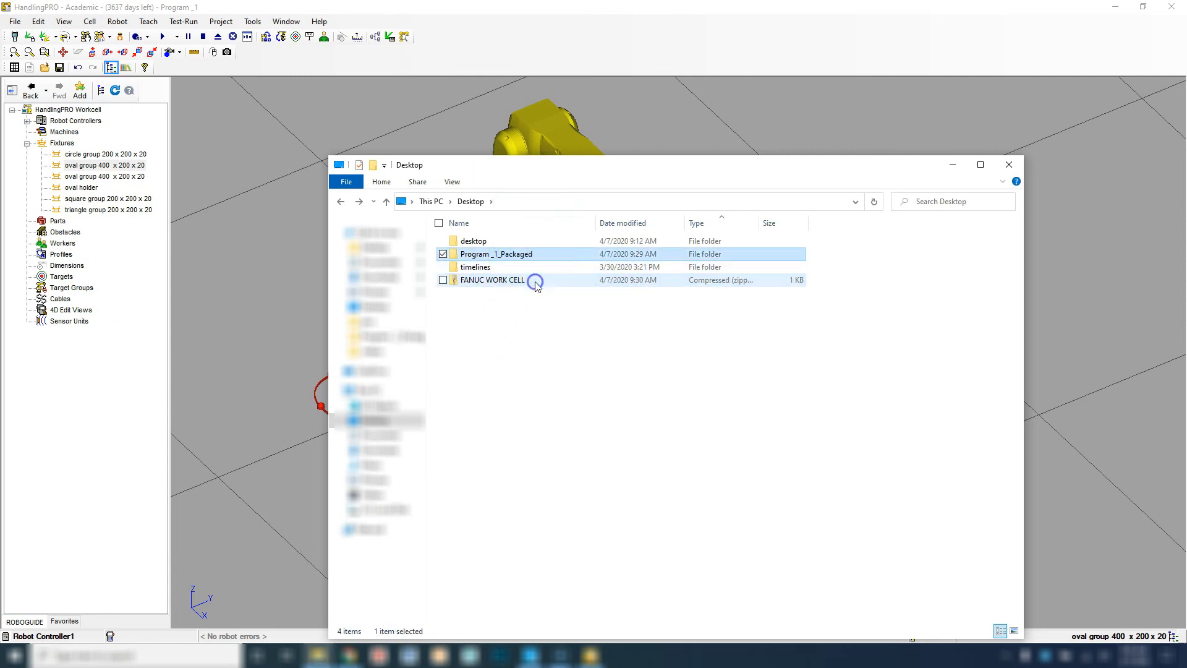
double_click(492, 279)
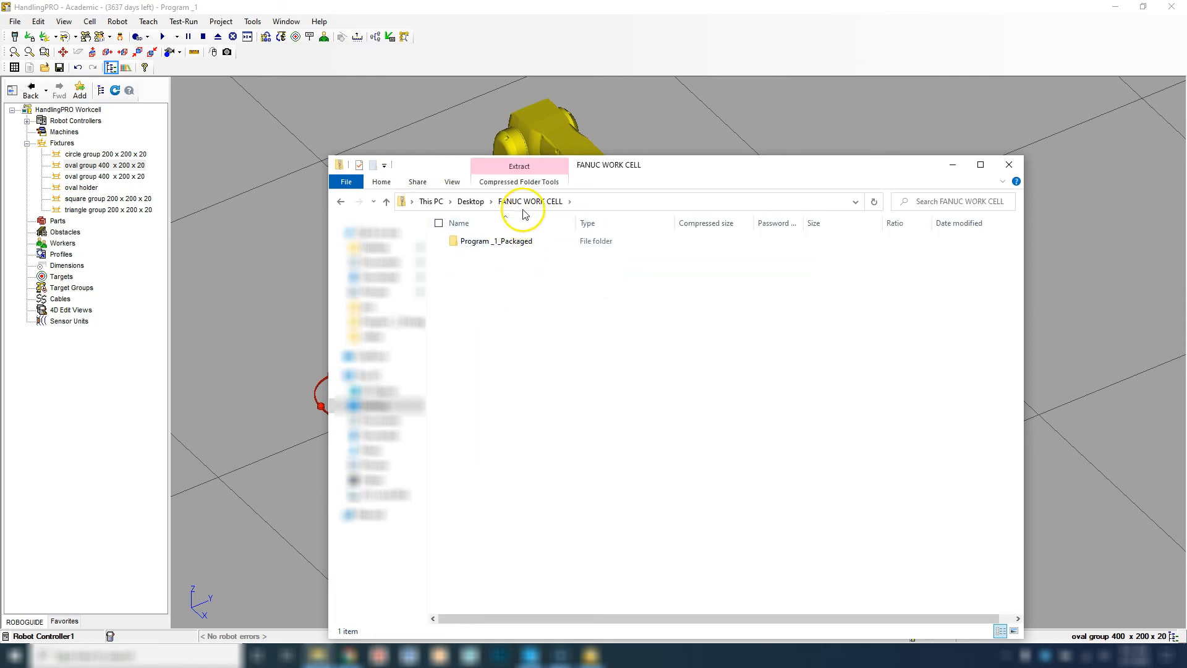
left_click(496, 240)
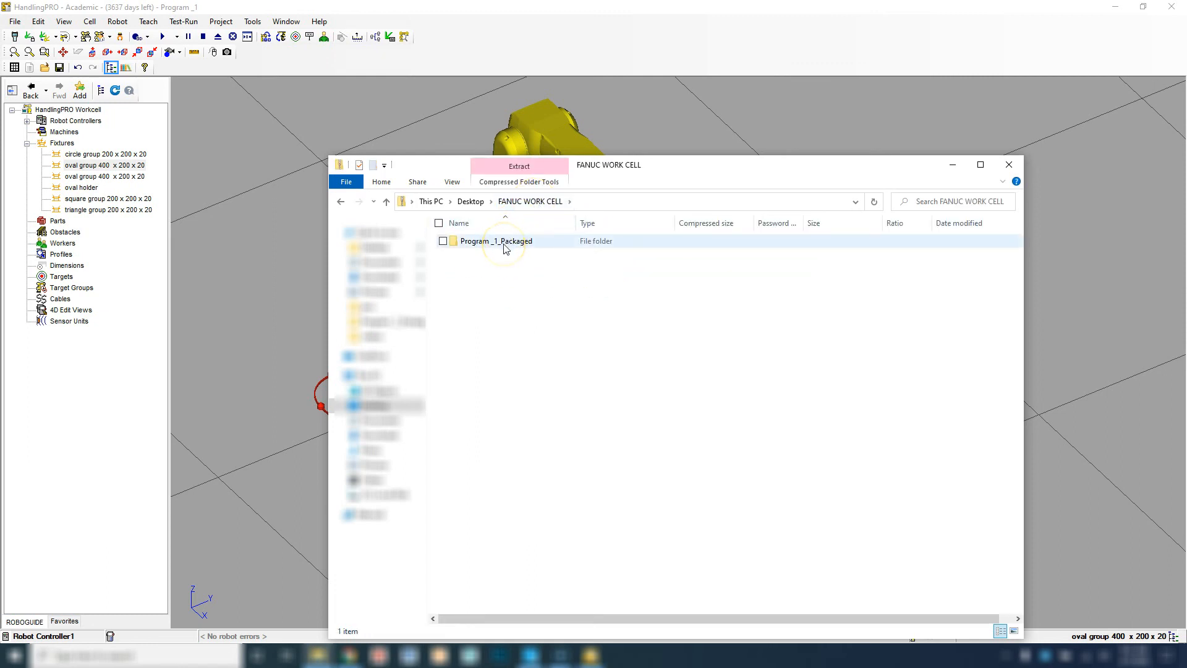
left_click(341, 201)
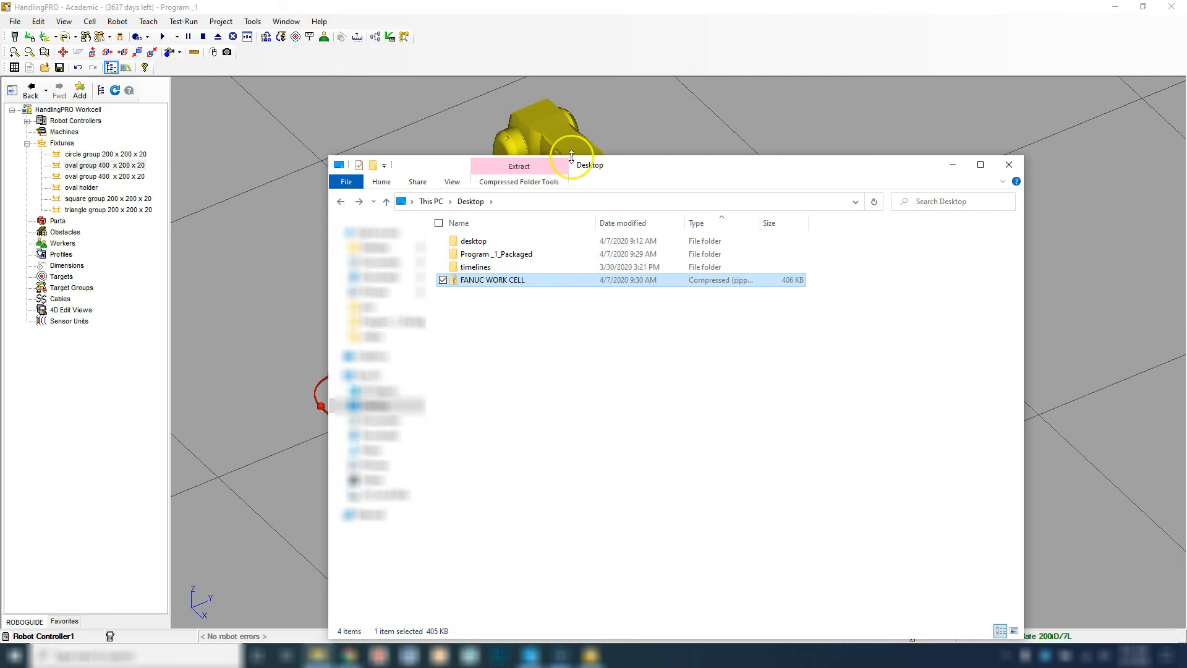
double_click(497, 254)
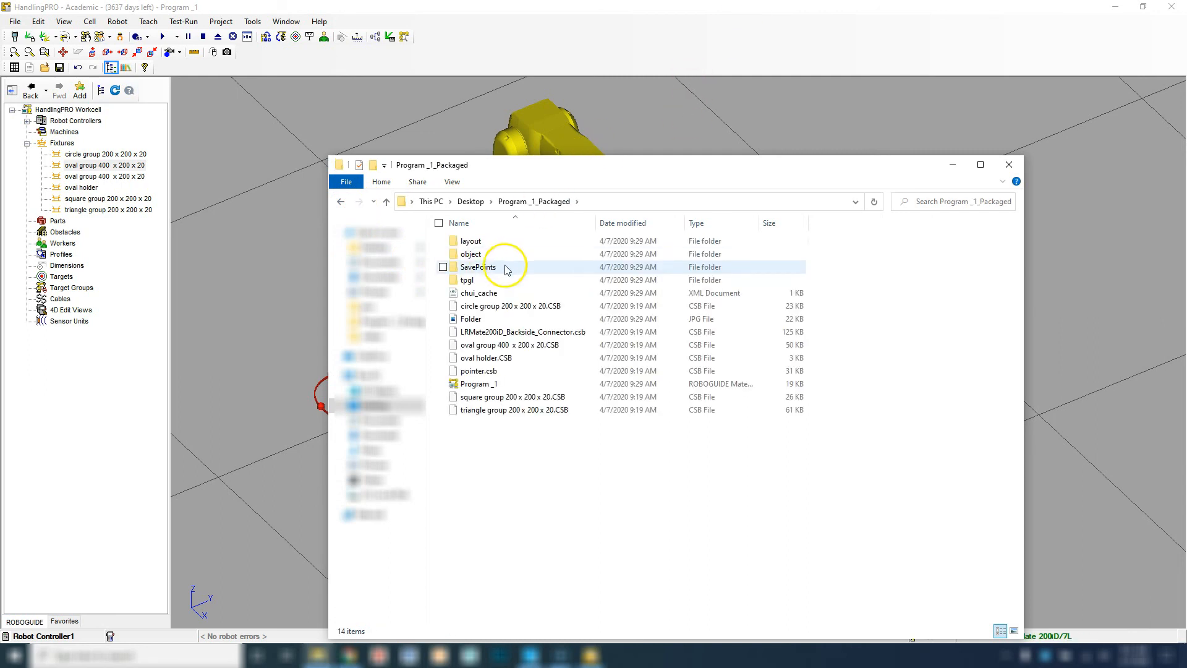